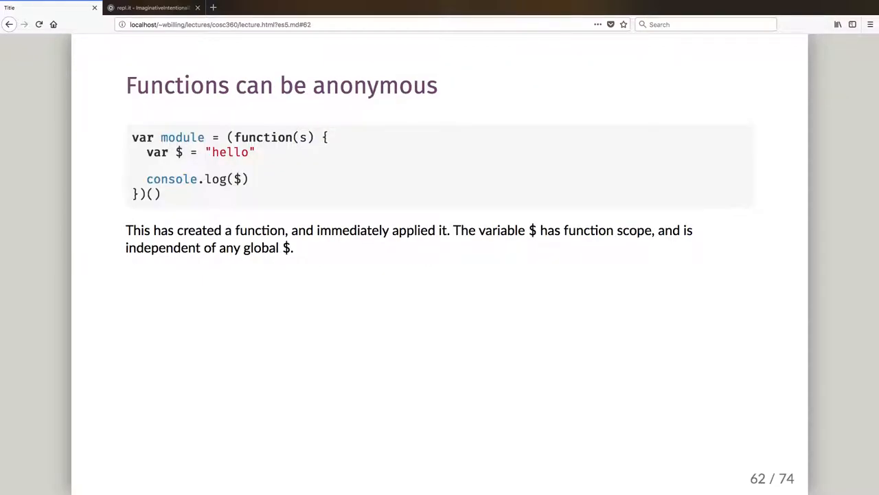
# Highlight the immediately invoked function example on slide 62, then switch to repl.it
pyautogui.doubleClick(182, 136)
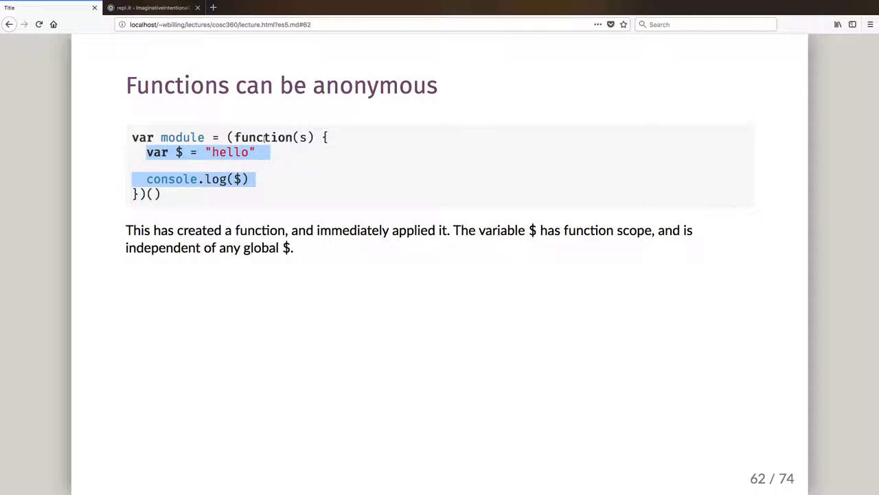
pyautogui.moveTo(293, 168)
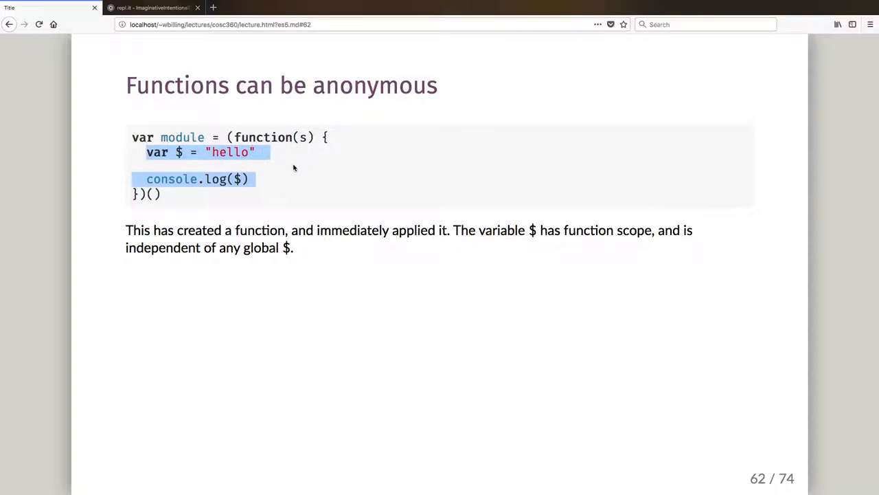
pyautogui.click(294, 169)
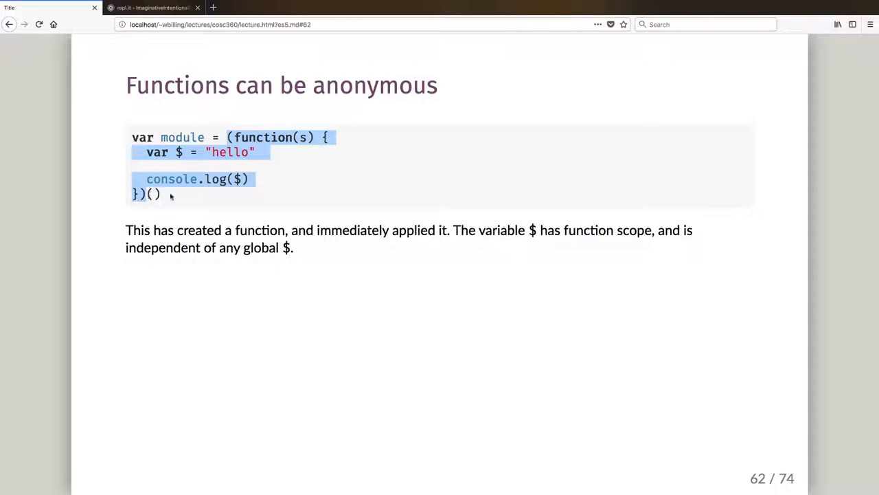
pyautogui.click(188, 195)
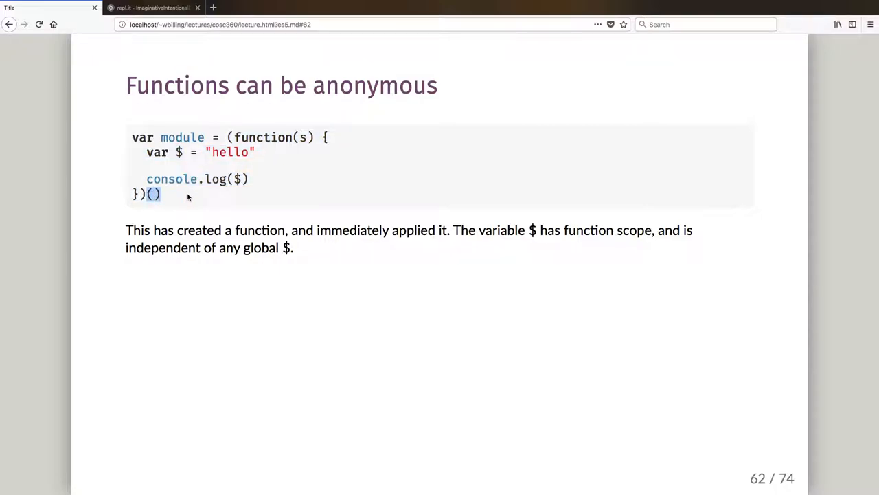
pyautogui.moveTo(227, 137)
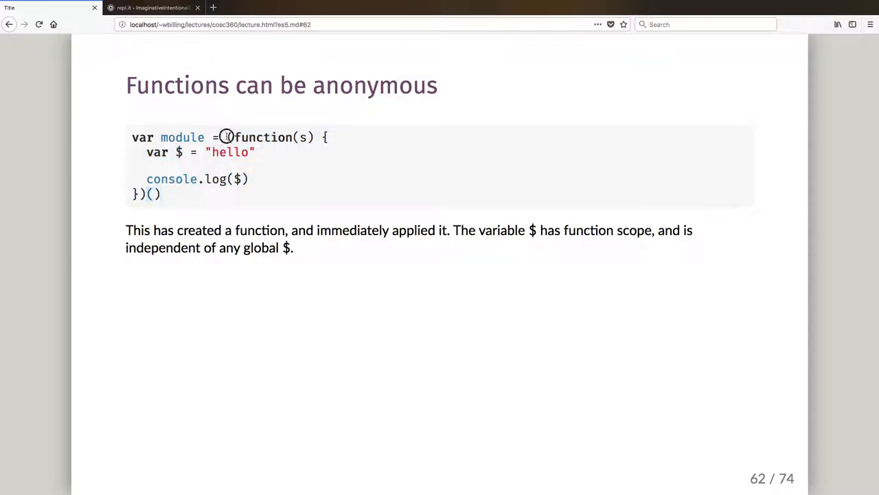
pyautogui.moveTo(226, 136); pyautogui.dragTo(161, 194)
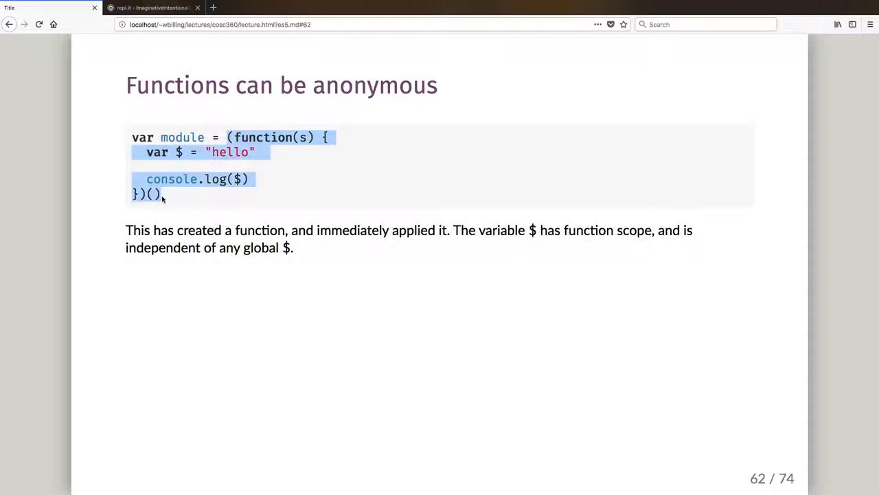
pyautogui.click(151, 8)
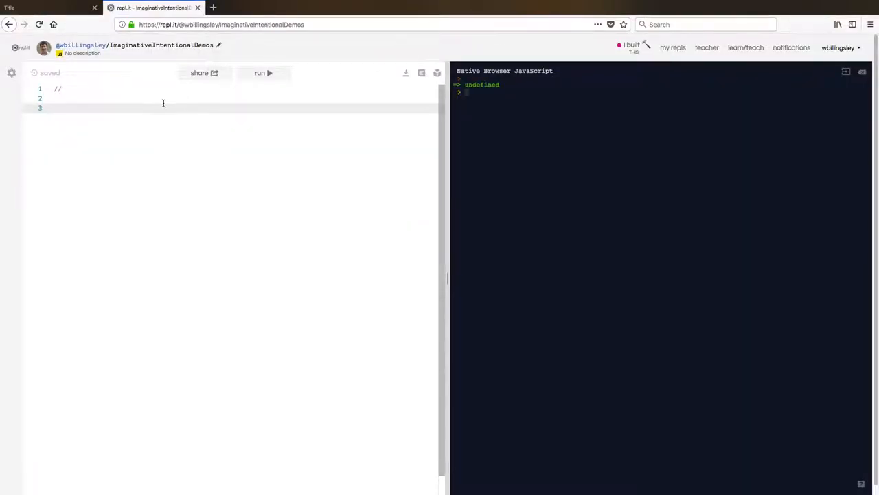
# Type (function(s) { var $ = "hello"; console.log($) })() below the comment line
pyautogui.write('(function(s) {')
pyautogui.write('console.log($)')
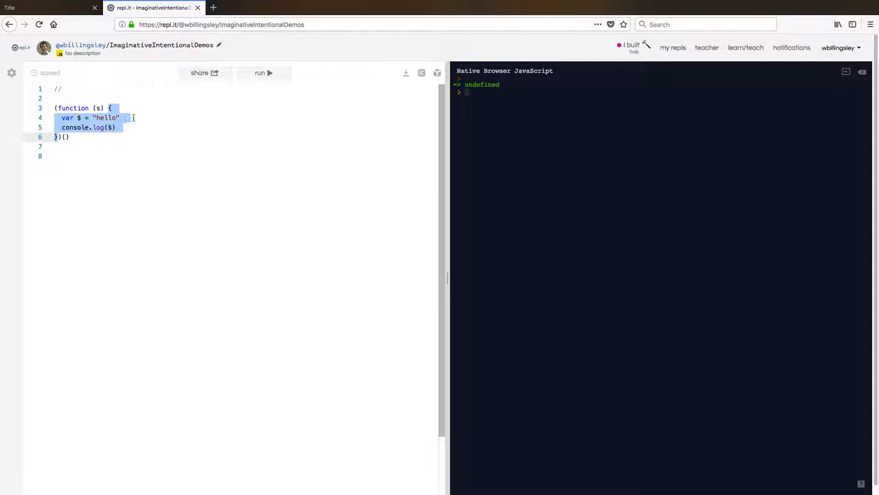
pyautogui.click(122, 118)
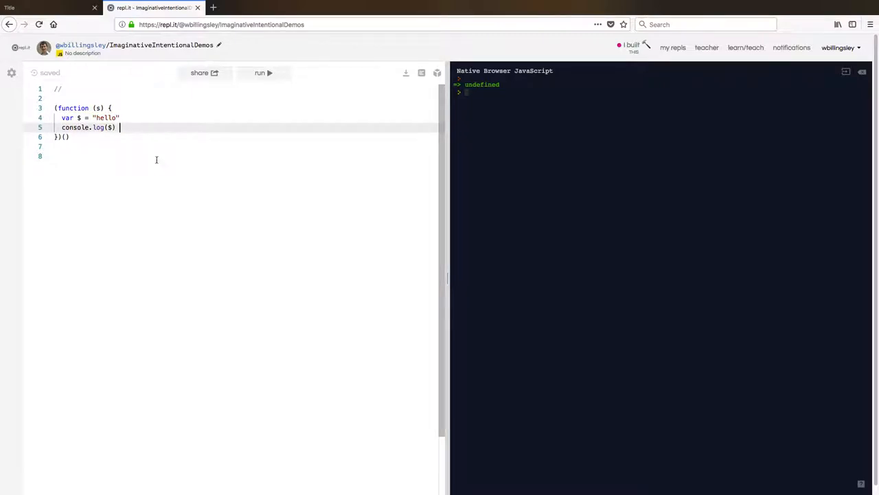
pyautogui.click(260, 72)
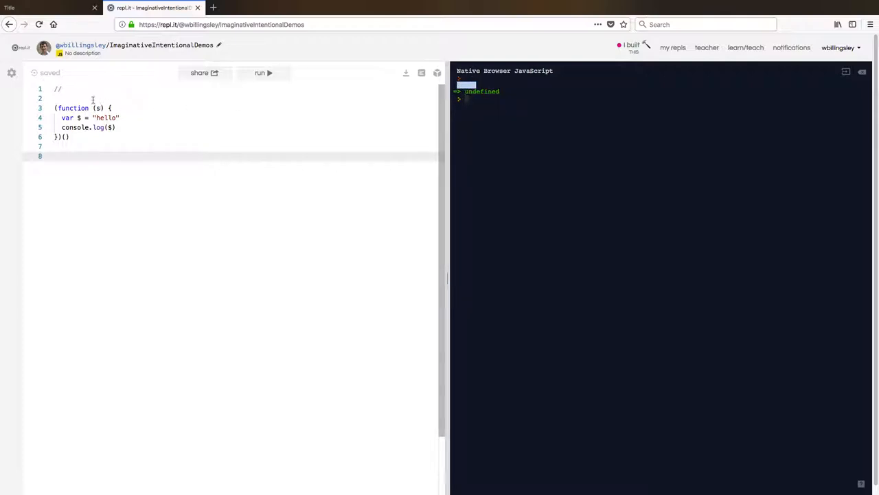
# Add a global var $ = "not hello" on line 3 above the function
pyautogui.write('va')
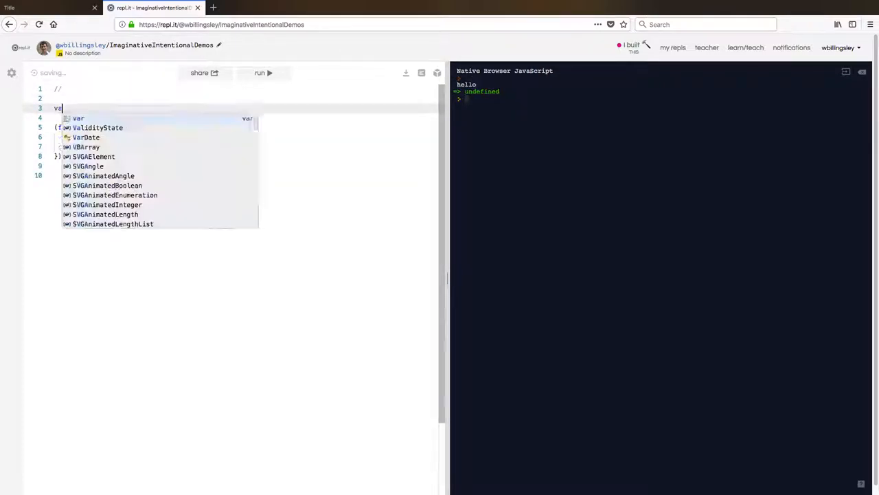
pyautogui.write('$ =')
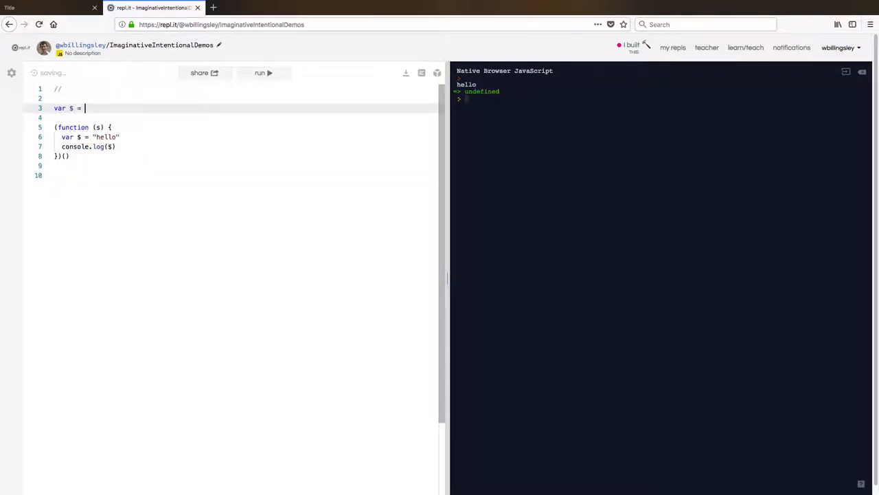
pyautogui.write('"not h"')
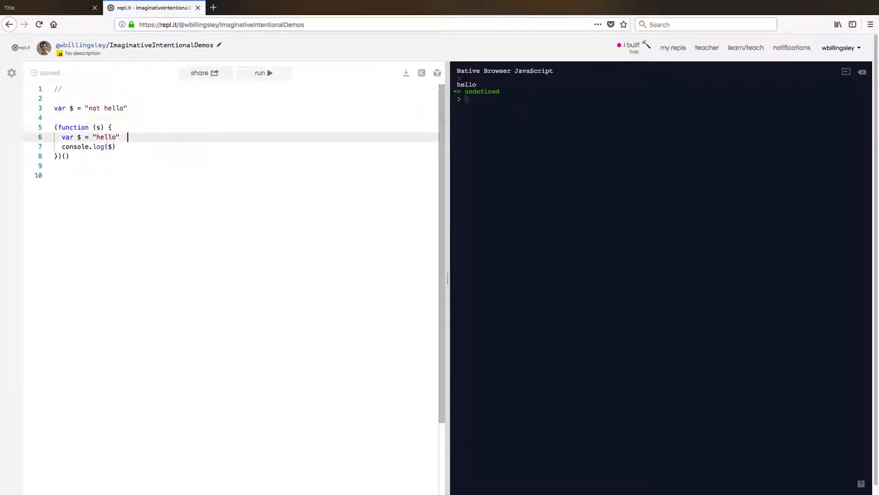
# Run the code to get a TypeError, then end the $ declaration with a semicolon
pyautogui.tripleClick(89, 137)
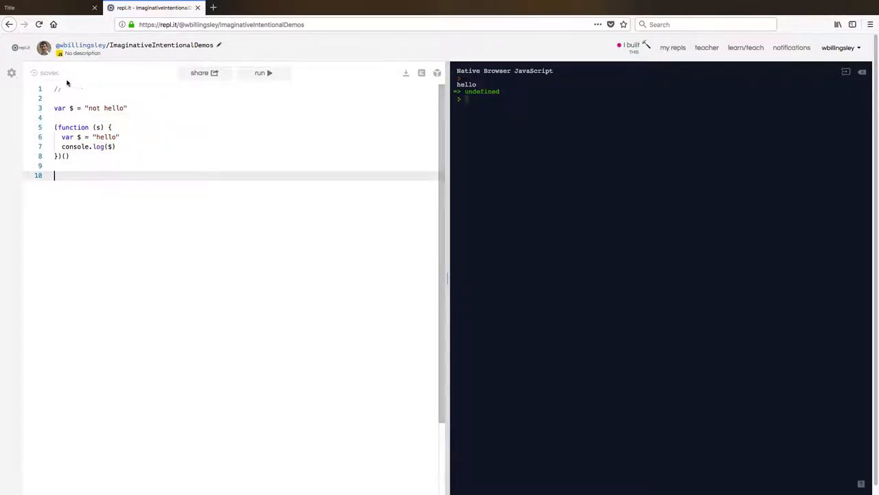
pyautogui.click(263, 72)
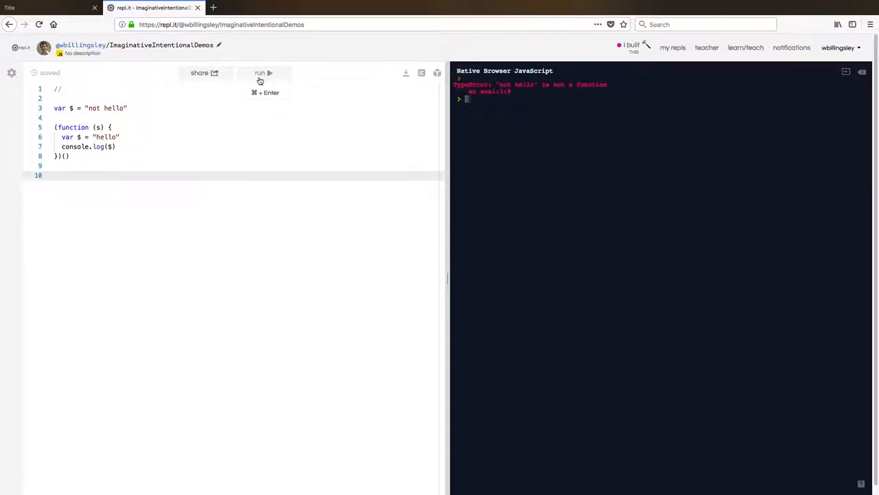
pyautogui.moveTo(166, 121)
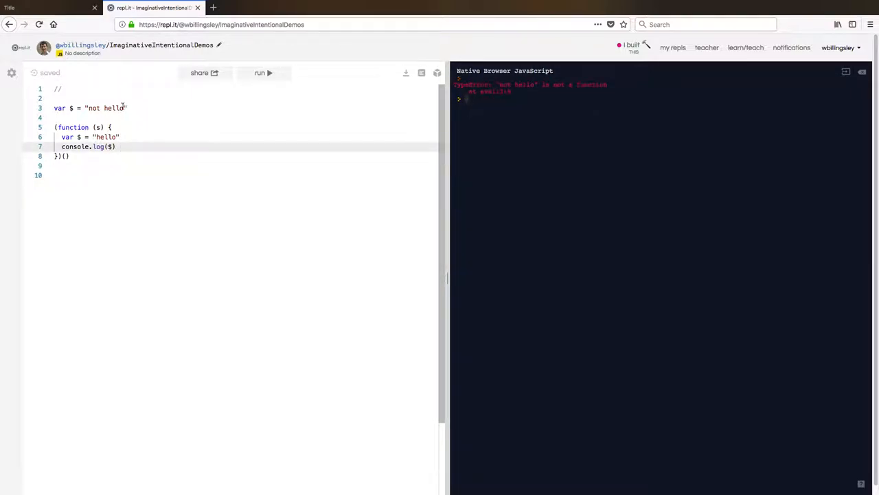
pyautogui.click(71, 107)
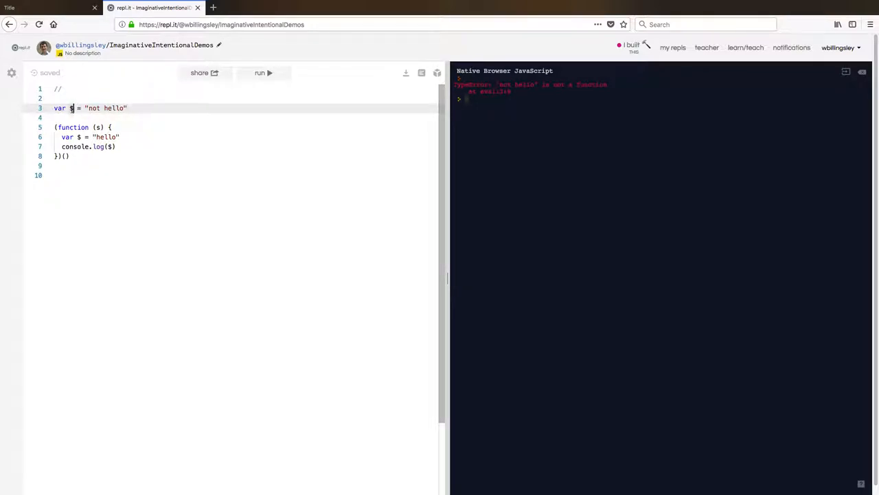
pyautogui.write(';')
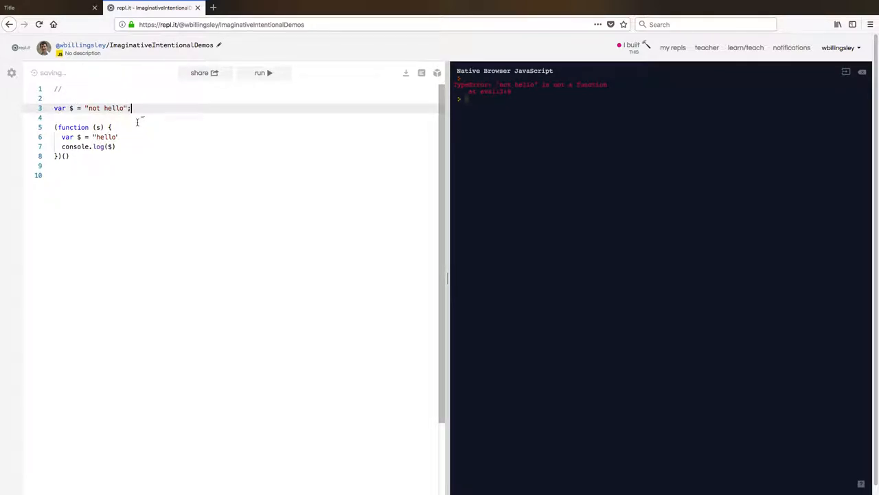
# Compare runs with and without the line-3 semicolon, then return to slide 63
pyautogui.click(263, 72)
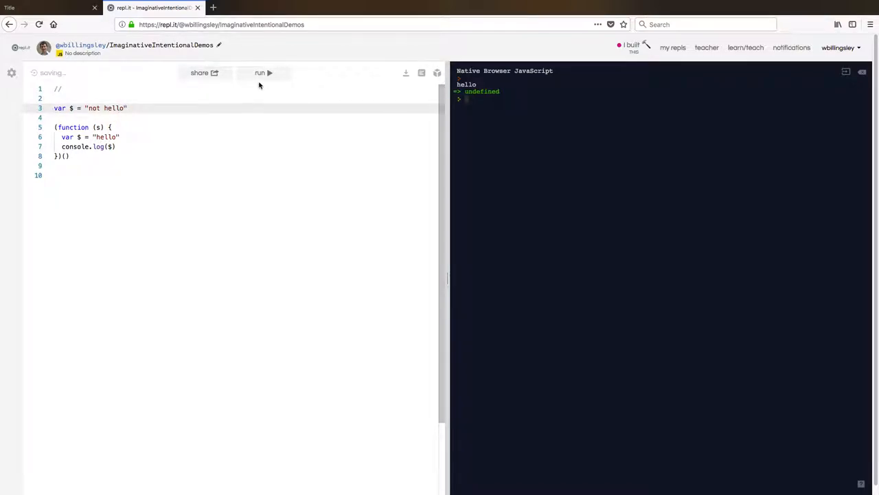
pyautogui.click(263, 72)
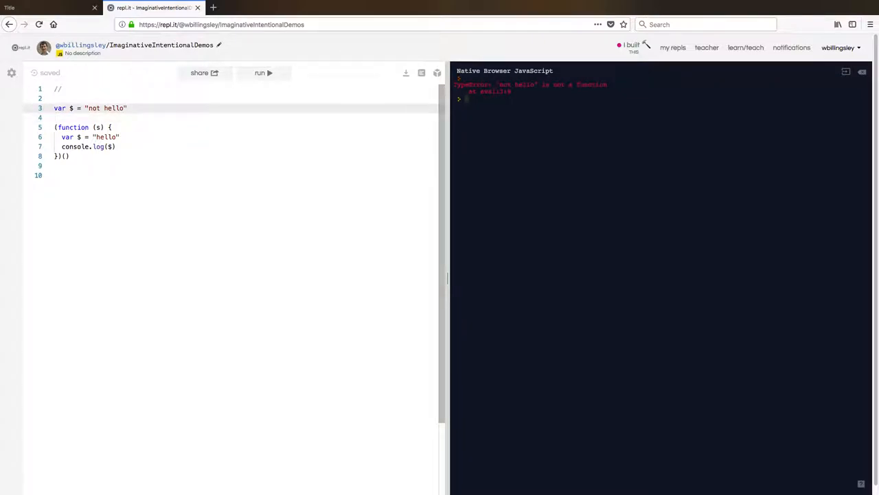
pyautogui.write(';')
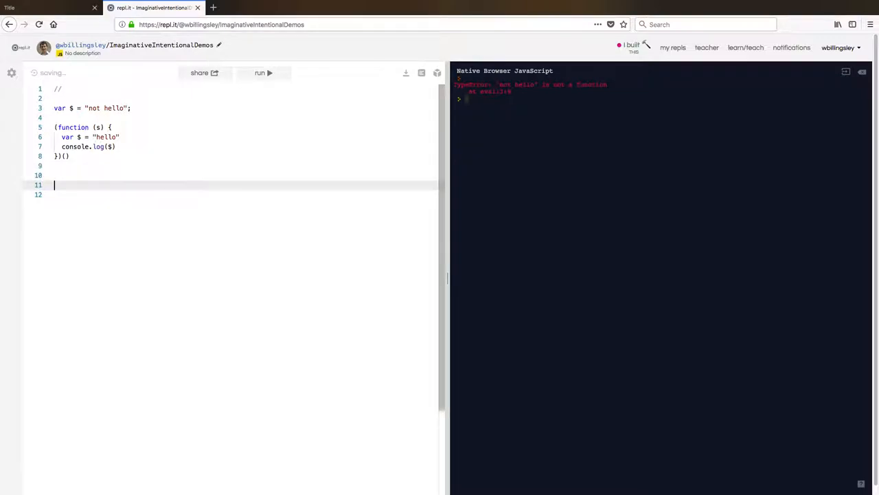
pyautogui.click(261, 73)
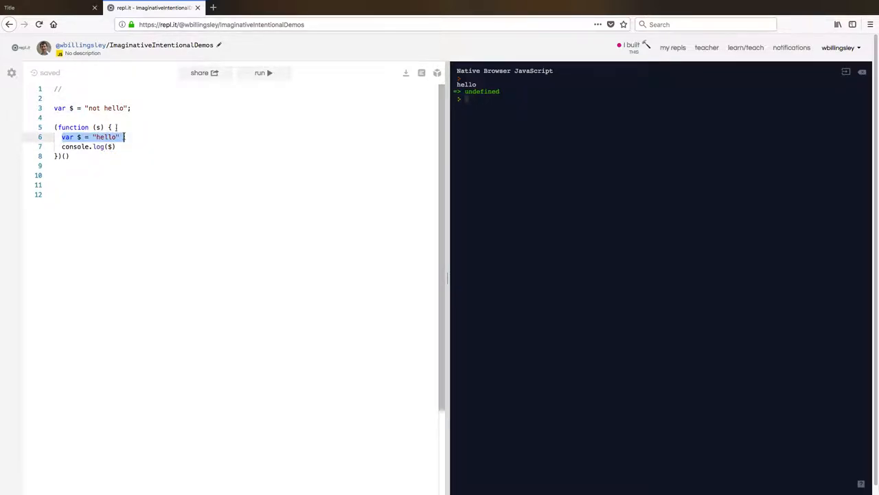
pyautogui.click(129, 108)
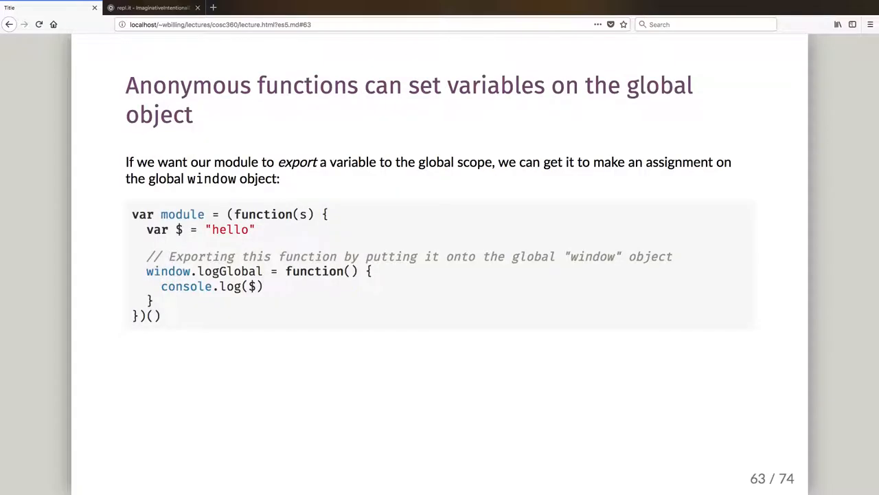
# Highlight 'window' in the slide's global-export code and switch back to repl.it
pyautogui.doubleClick(168, 271)
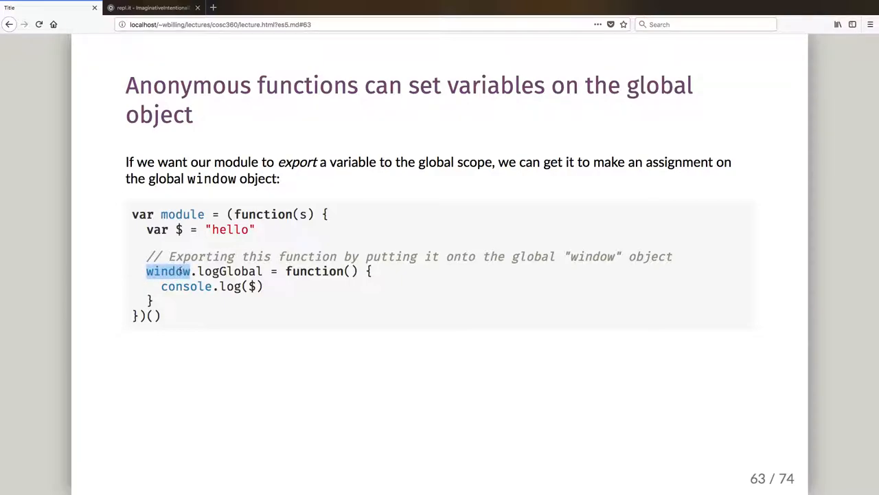
pyautogui.click(151, 8)
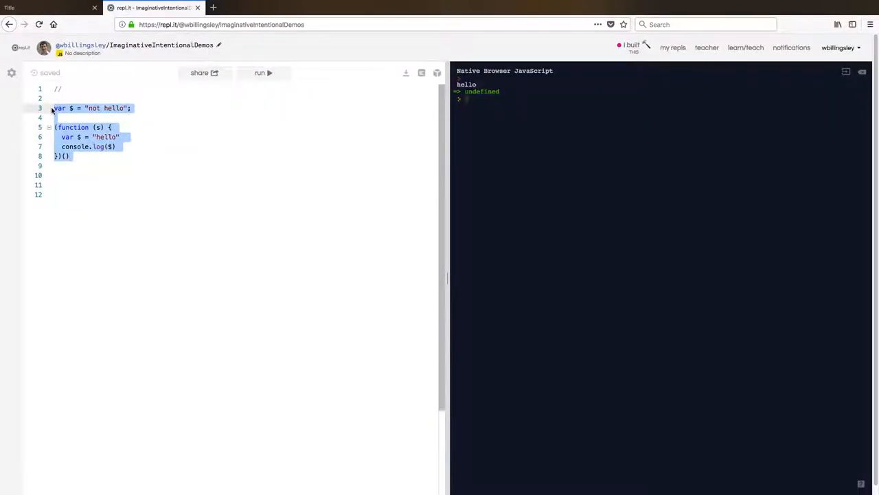
# Type window.alert("boo"), run it and dismiss the boo popup
pyautogui.write('window.alert(')
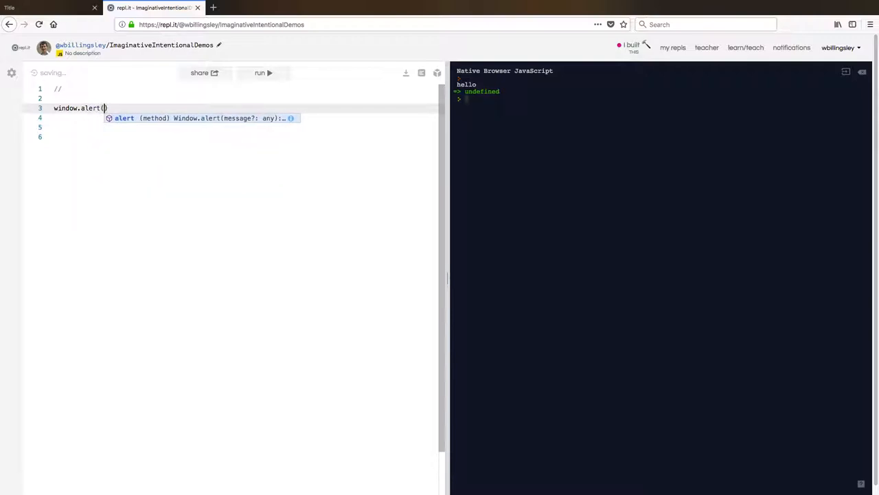
pyautogui.write('"boo"')
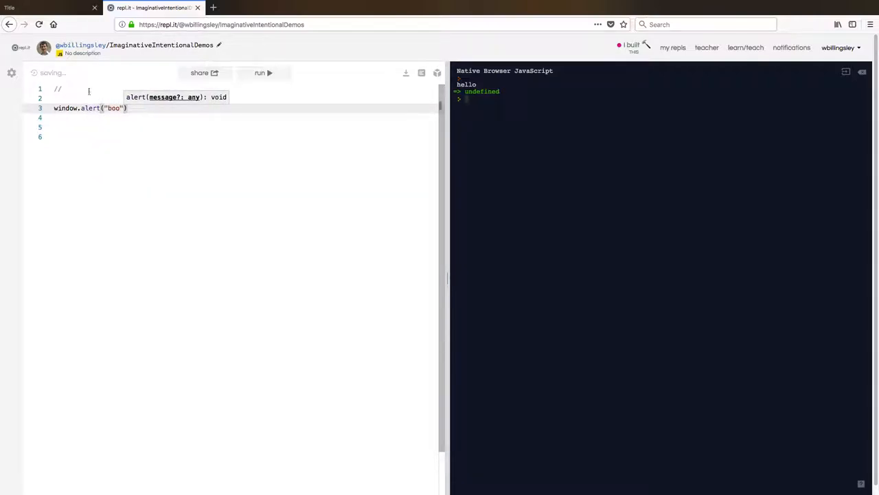
pyautogui.click(263, 73)
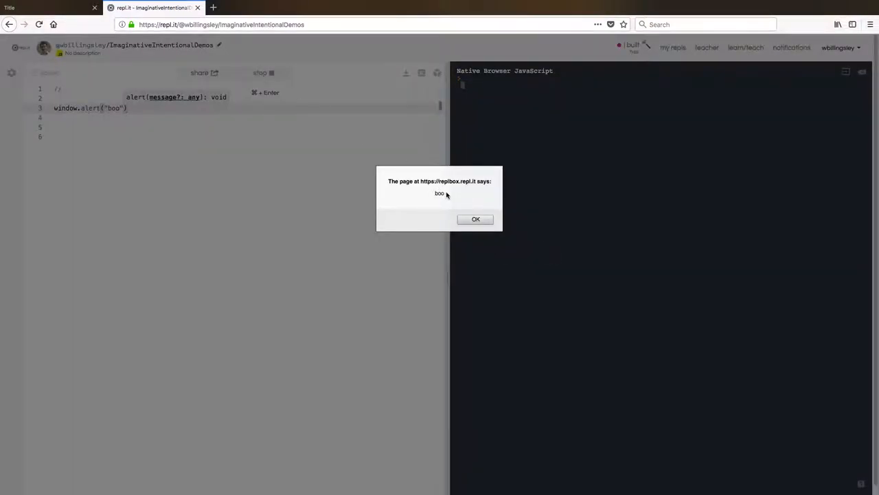
pyautogui.click(476, 219)
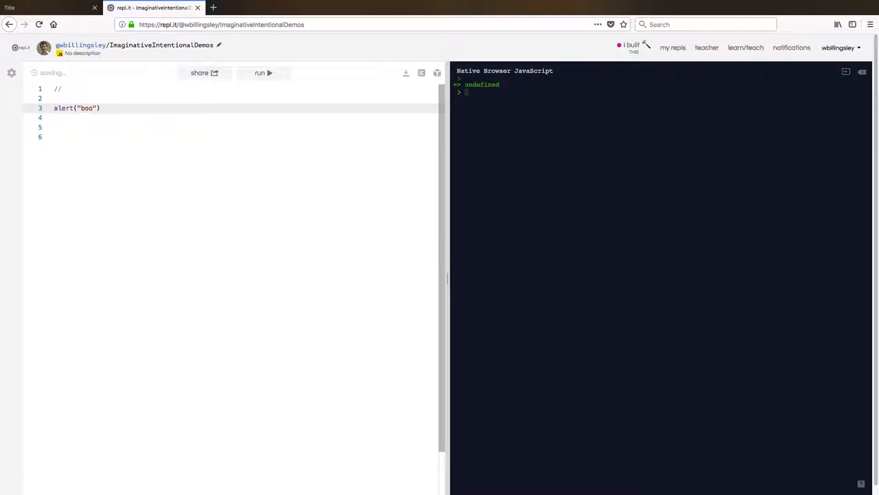
# Rerun as plain alert("boo"), dismiss the popup, then erase and restore the message
pyautogui.click(263, 73)
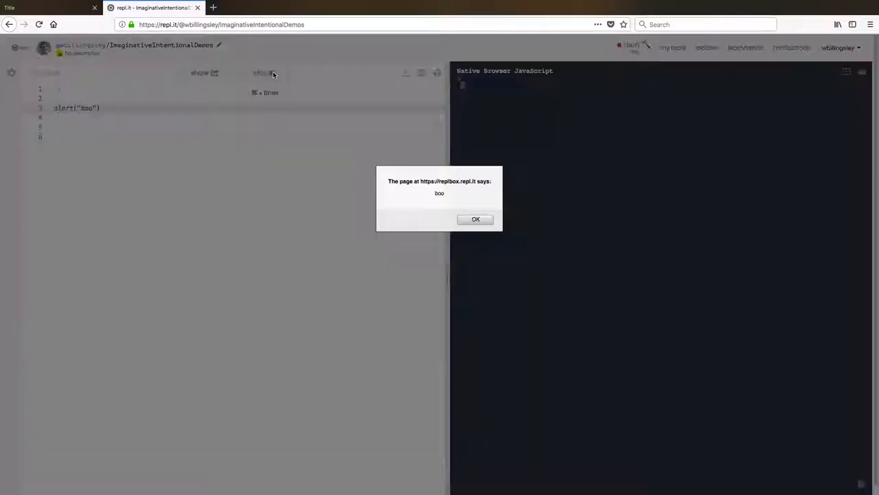
pyautogui.click(475, 218)
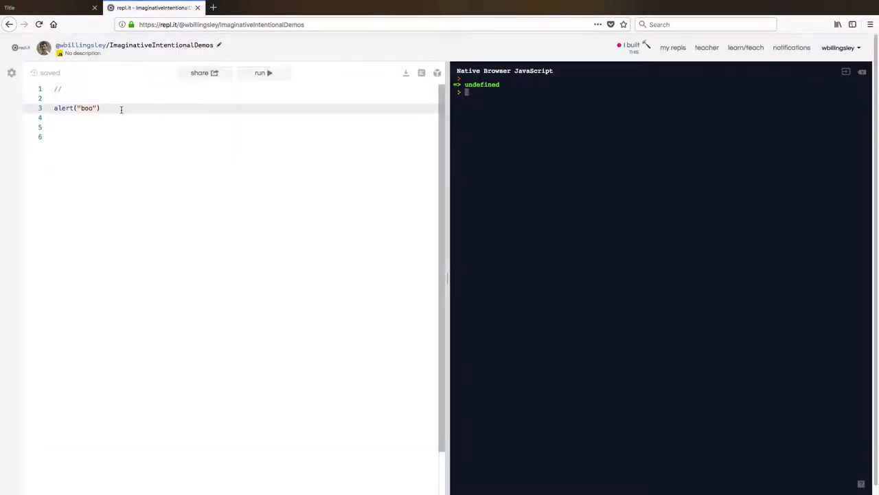
pyautogui.press('Backspace')
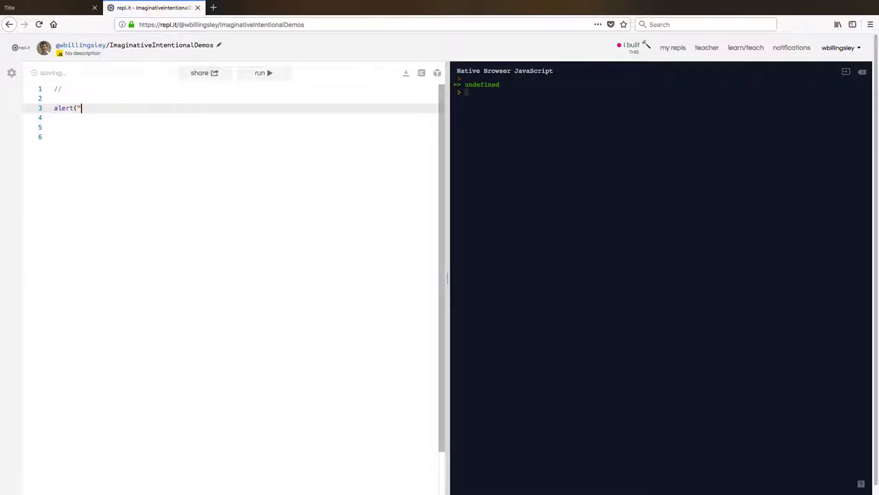
pyautogui.press('ctrl+z')
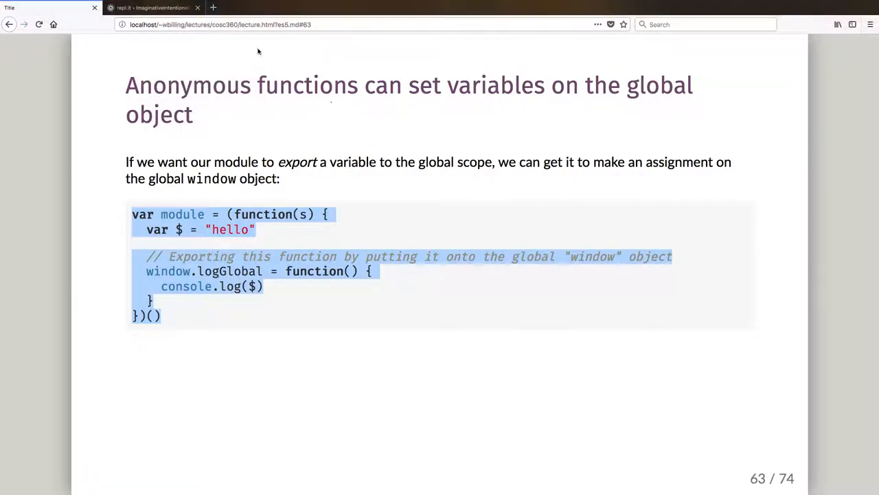
# Paste slide 63's module example into repl.it as var mod, adding a semicolon and blank line
pyautogui.click(151, 8)
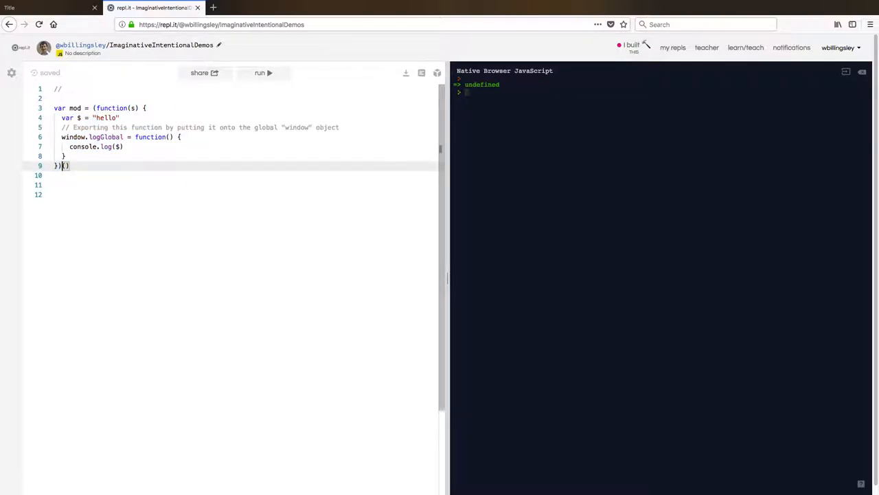
pyautogui.click(63, 127)
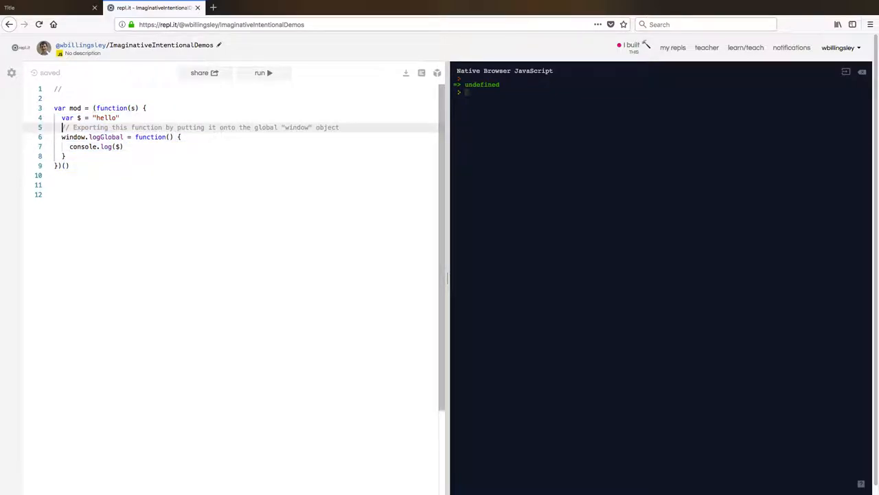
pyautogui.click(119, 117)
pyautogui.write(';')
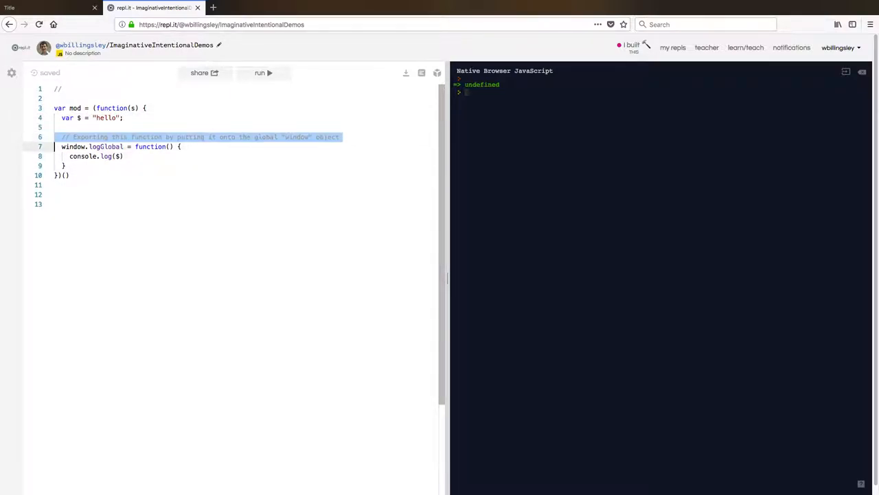
pyautogui.click(200, 137)
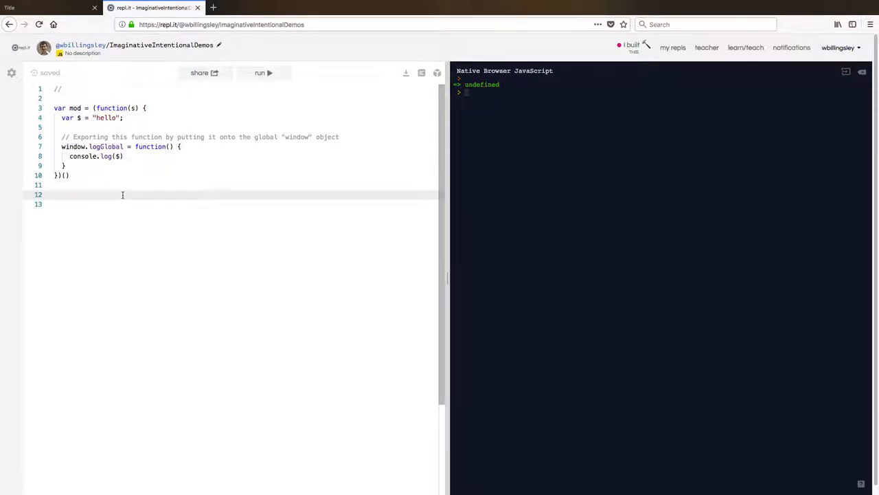
# Add a logGlobal() call below the module and run it to print hello
pyautogui.write('window')
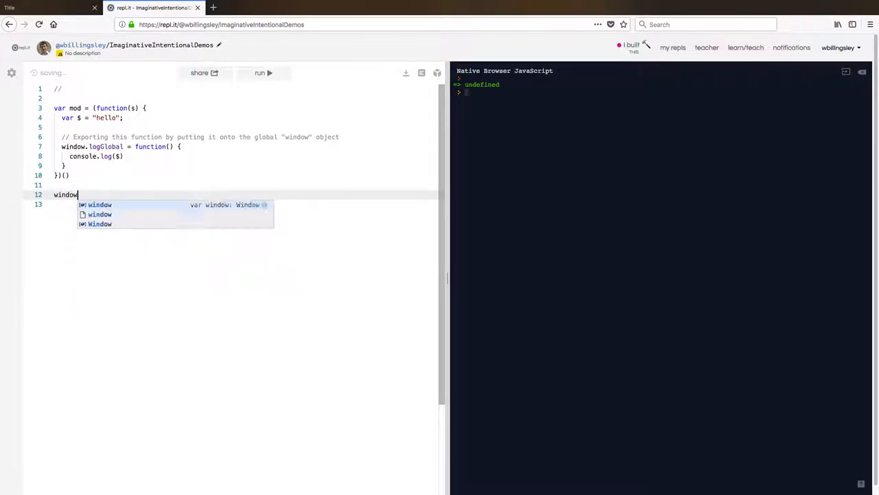
pyautogui.write('.logGlobal(')
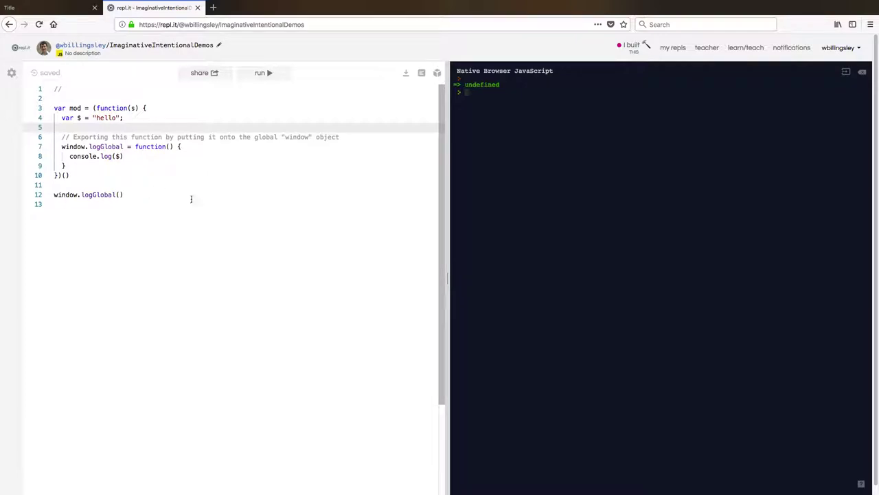
pyautogui.click(263, 72)
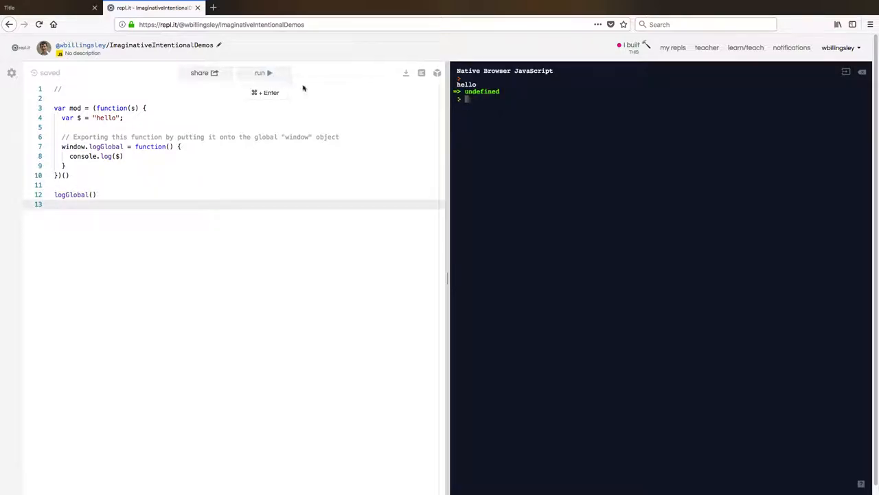
pyautogui.click(152, 98)
pyautogui.write('var')
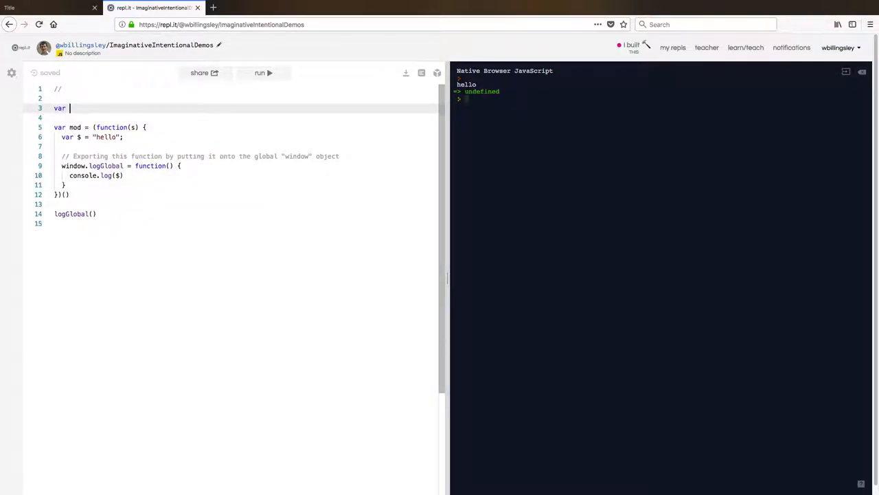
# Type var $ = "not hello" on line 3 above the module
pyautogui.write('$ = "not')
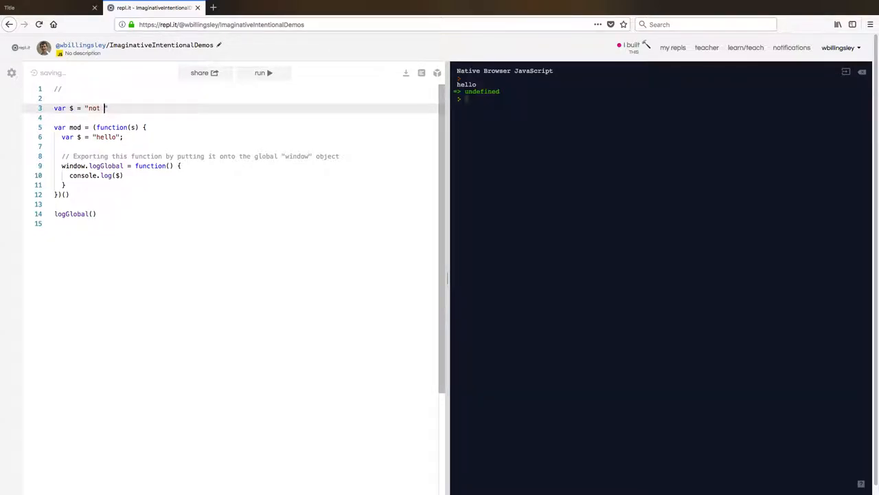
pyautogui.write('hello"')
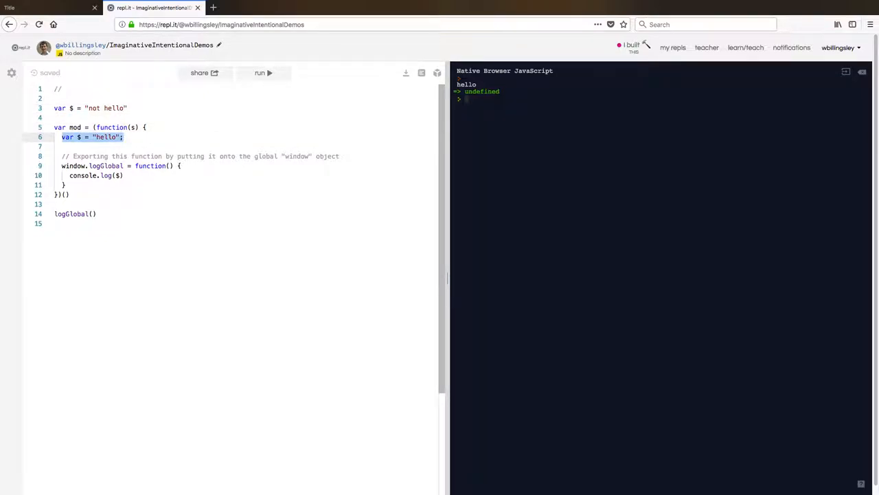
pyautogui.click(61, 127)
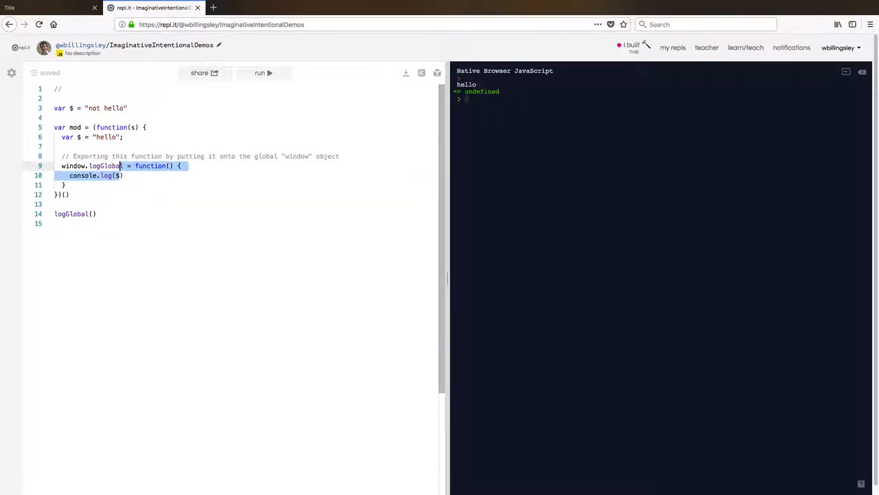
# Point out the inner declaration and logGlobal body, then rerun the code
pyautogui.click(121, 137)
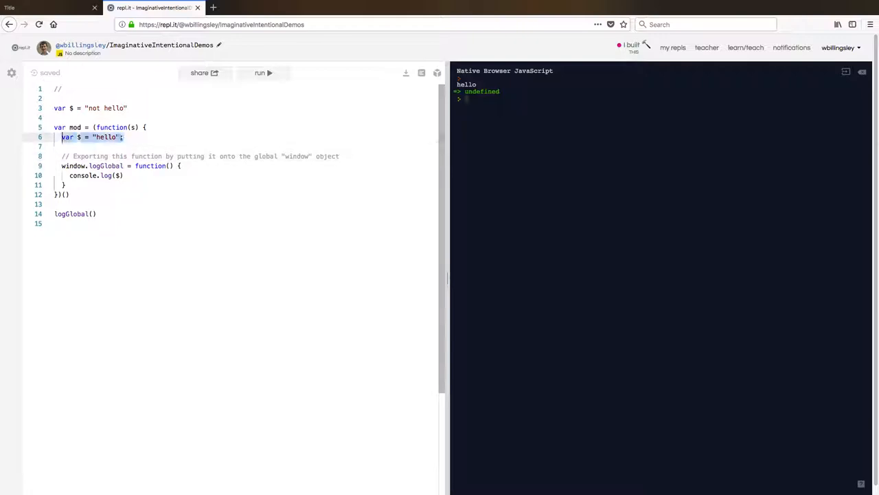
pyautogui.click(127, 127)
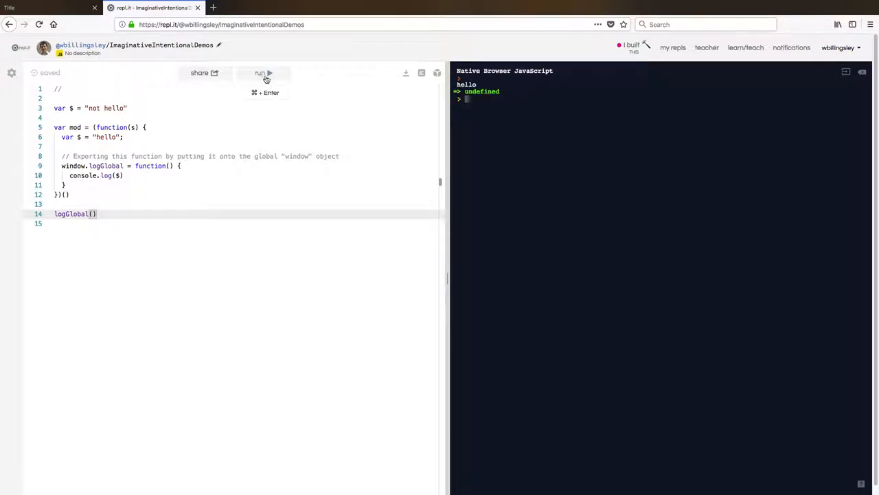
pyautogui.click(125, 175)
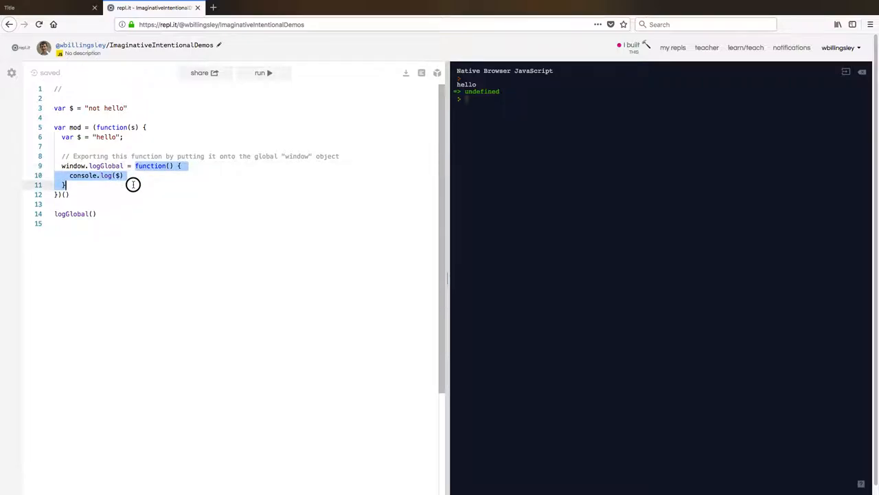
pyautogui.click(145, 146)
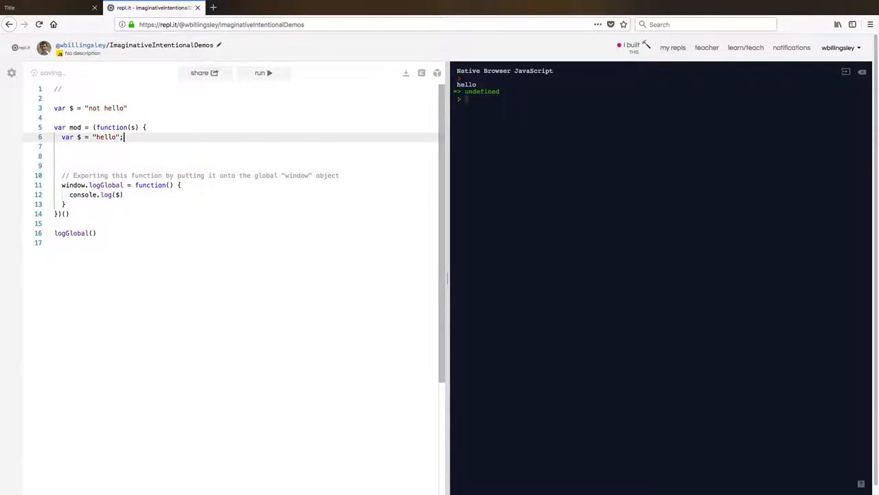
# Define a named logGlobal function inside the module
pyautogui.write('function h')
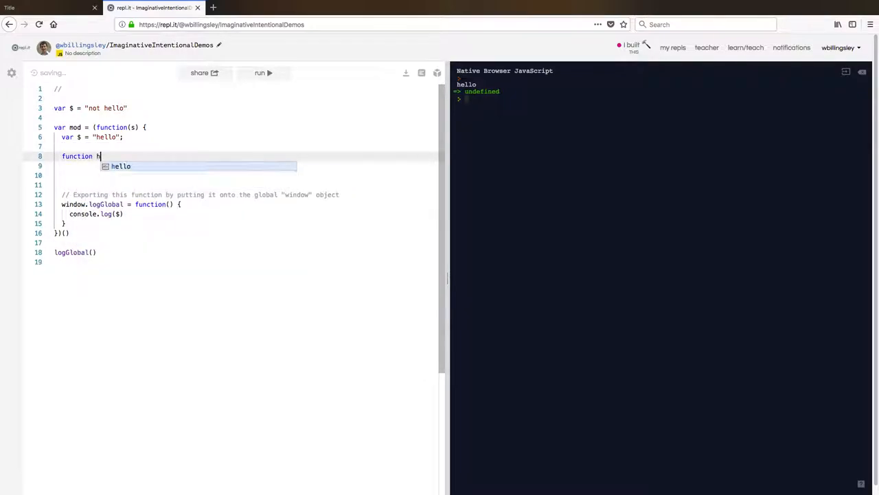
pyautogui.write('lo')
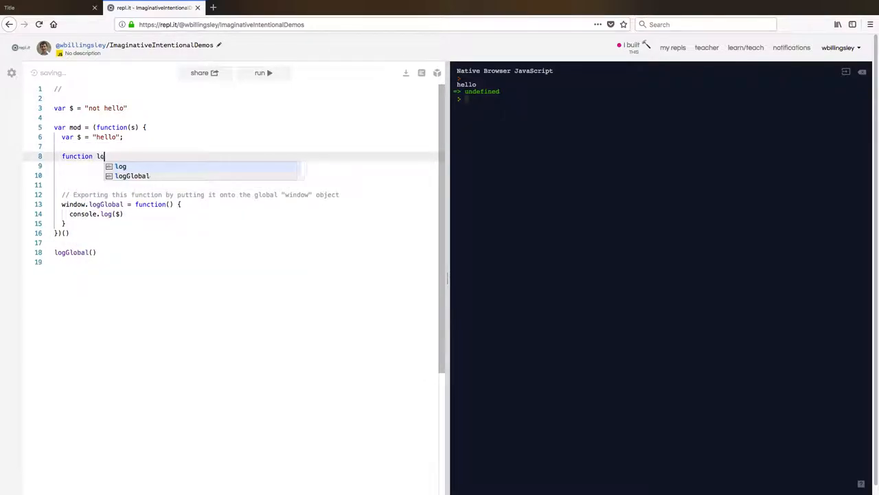
pyautogui.write('gGl')
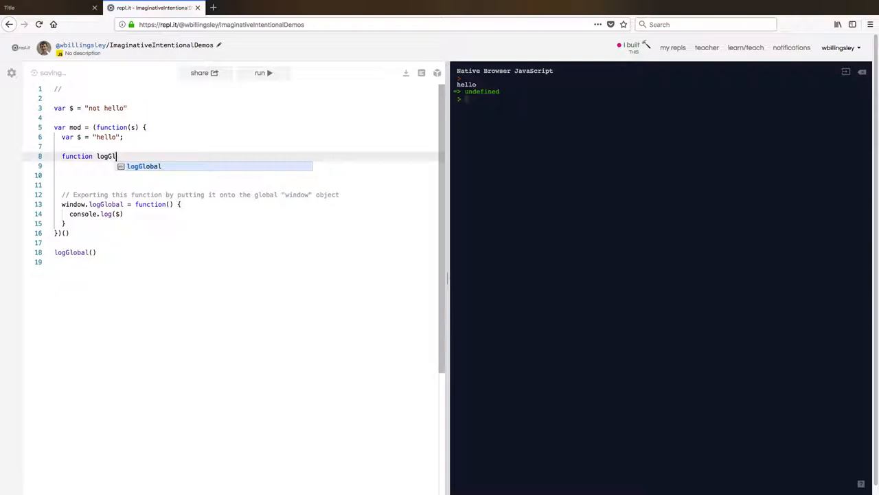
pyautogui.write('obal() {')
pyautogui.write('console.log($)')
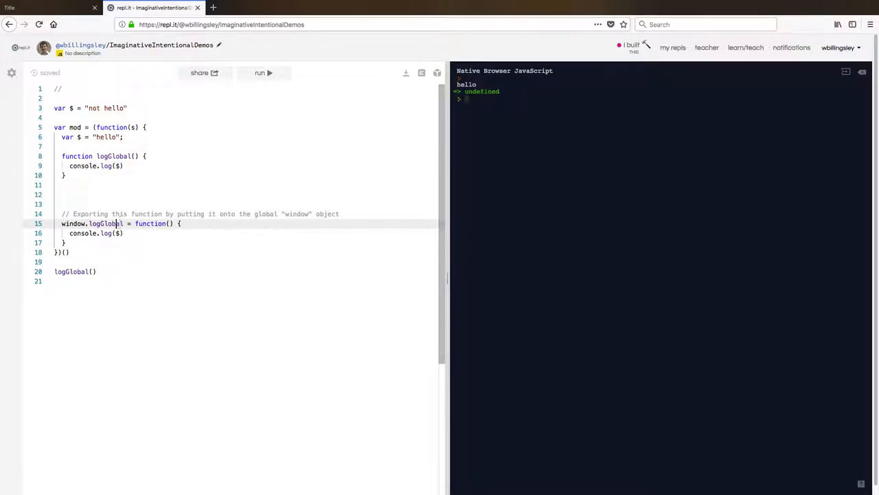
# Replace the anonymous function after window.logGlobal = with the logGlobal autocomplete reference
pyautogui.moveTo(117, 223); pyautogui.dragTo(65, 243)
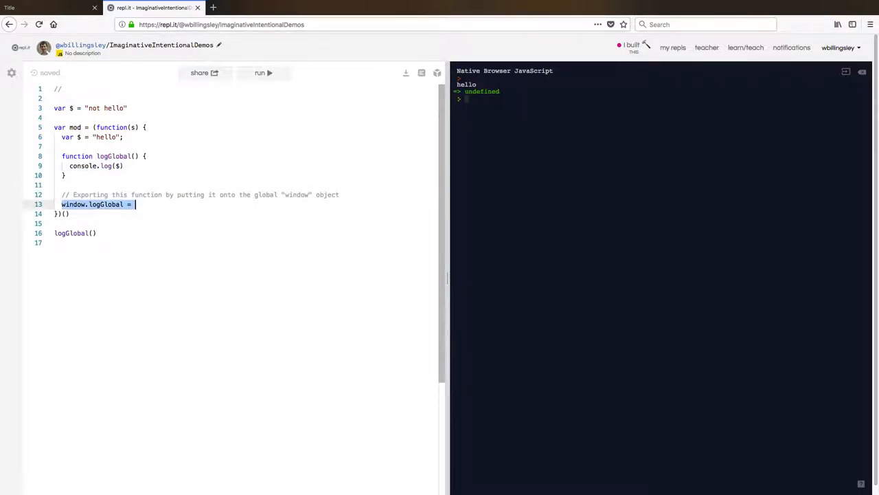
pyautogui.write('log')
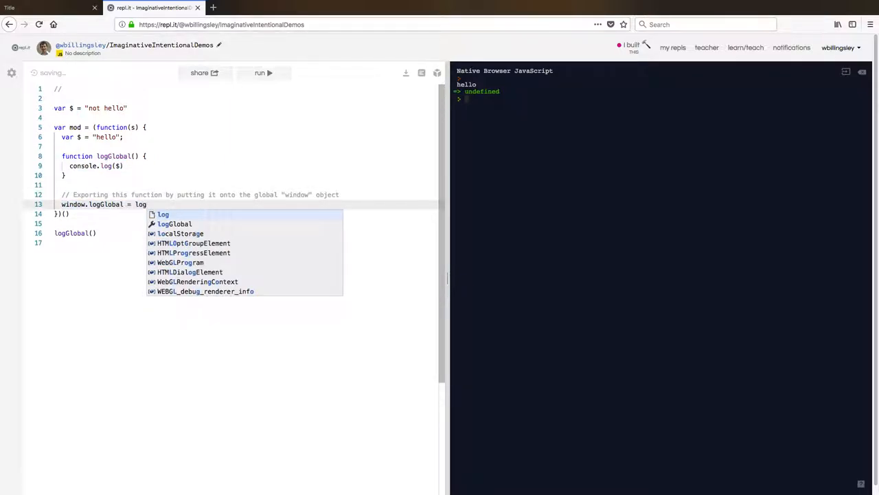
pyautogui.click(174, 223)
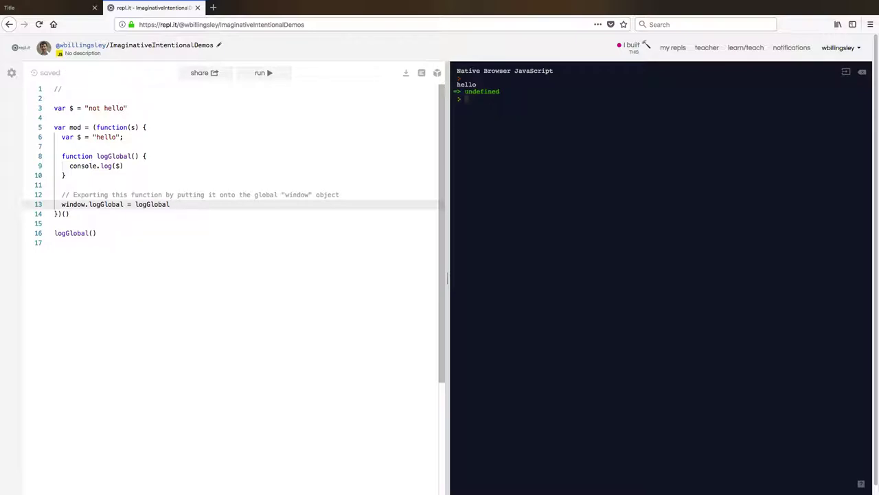
pyautogui.moveTo(61, 156); pyautogui.dragTo(65, 175)
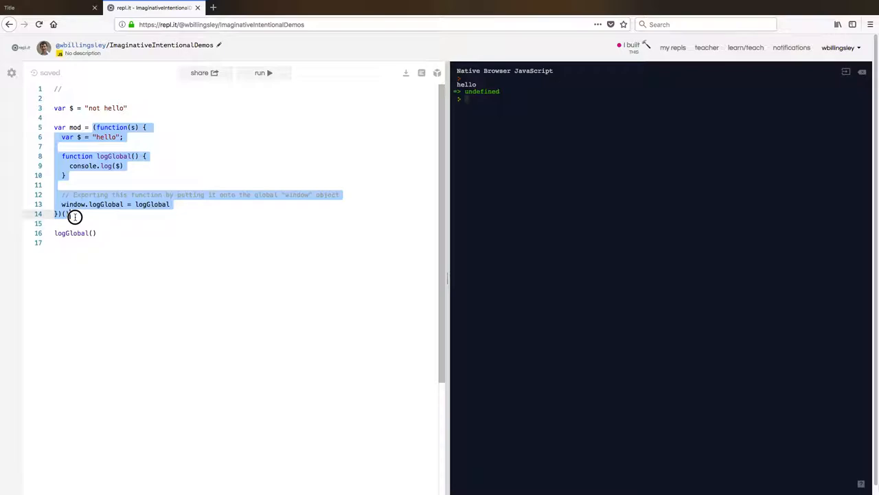
# Run the code with the window.logGlobal export on line 13 commented out to get a ReferenceError, then restore it
pyautogui.click(69, 213)
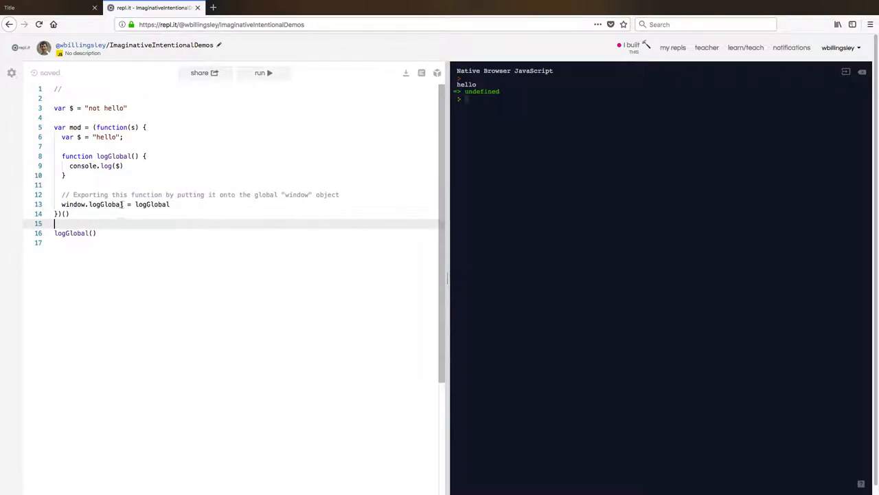
pyautogui.moveTo(264, 73)
pyautogui.write('// ')
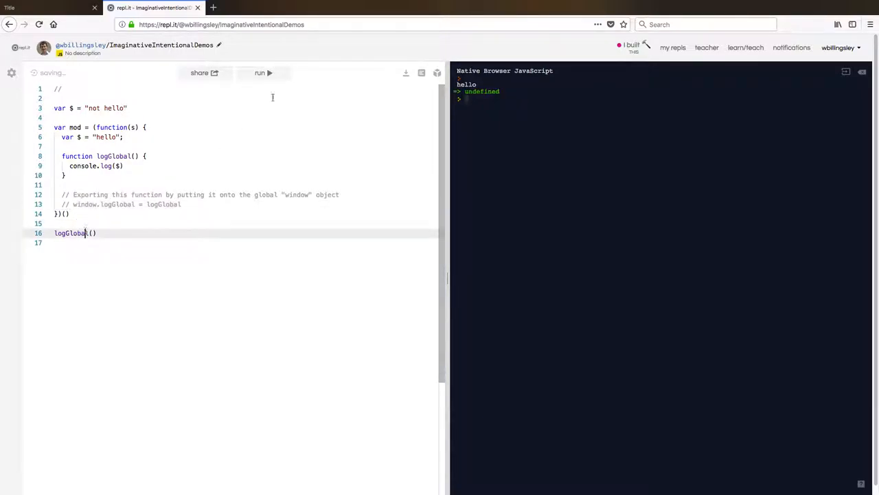
pyautogui.click(263, 72)
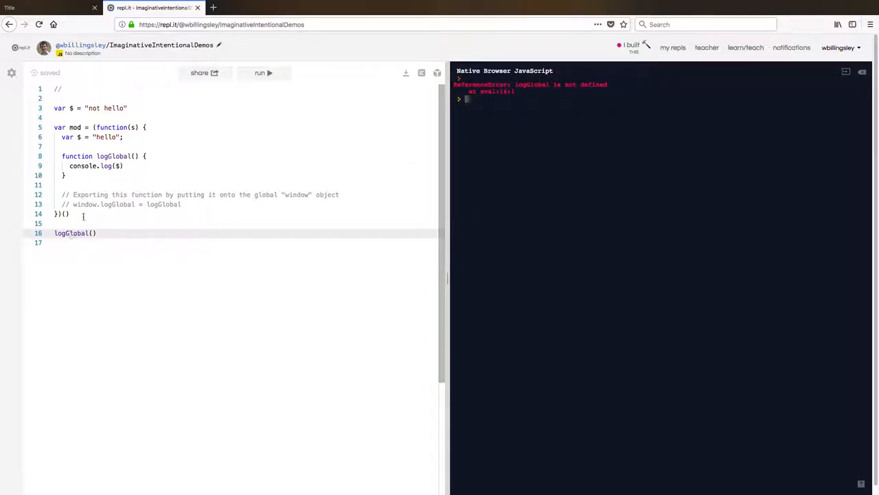
pyautogui.click(62, 204)
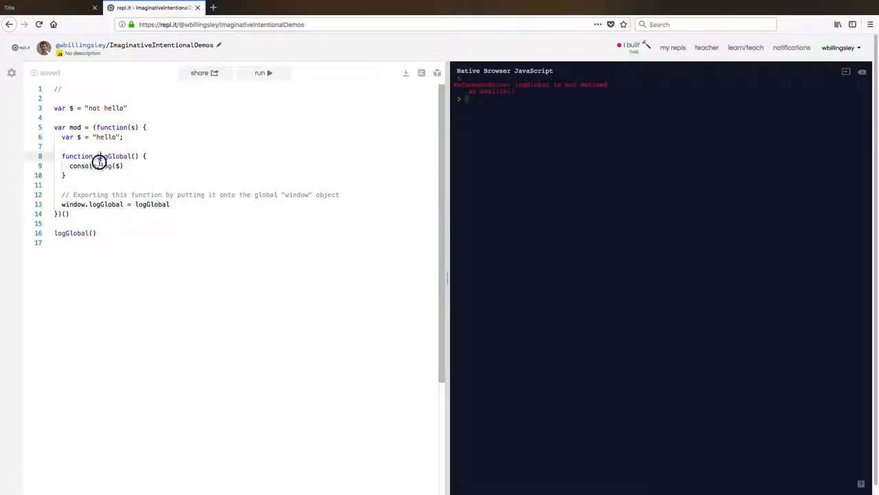
# Rerun the code so the console prints hello, then highlight 'window' on line 13
pyautogui.click(263, 72)
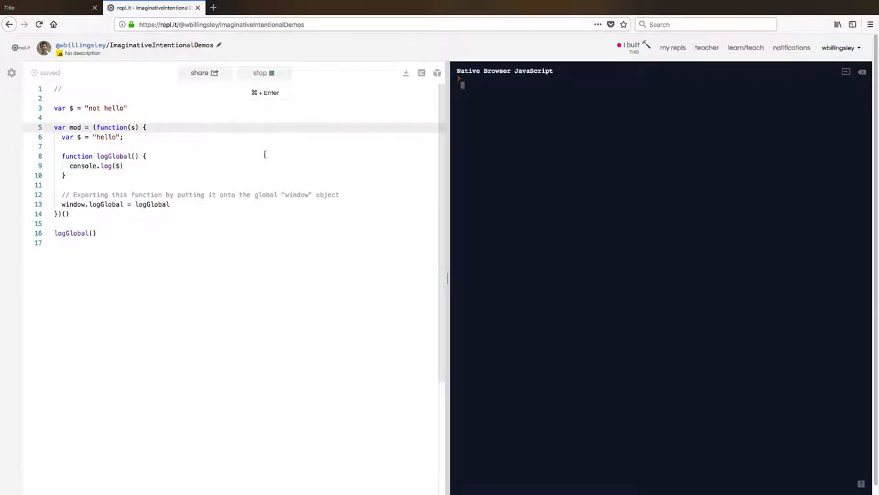
pyautogui.click(263, 72)
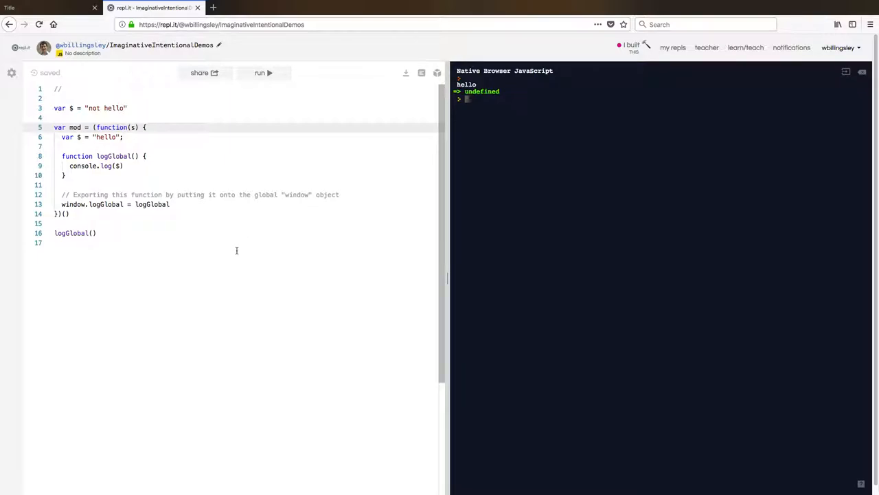
pyautogui.moveTo(246, 265)
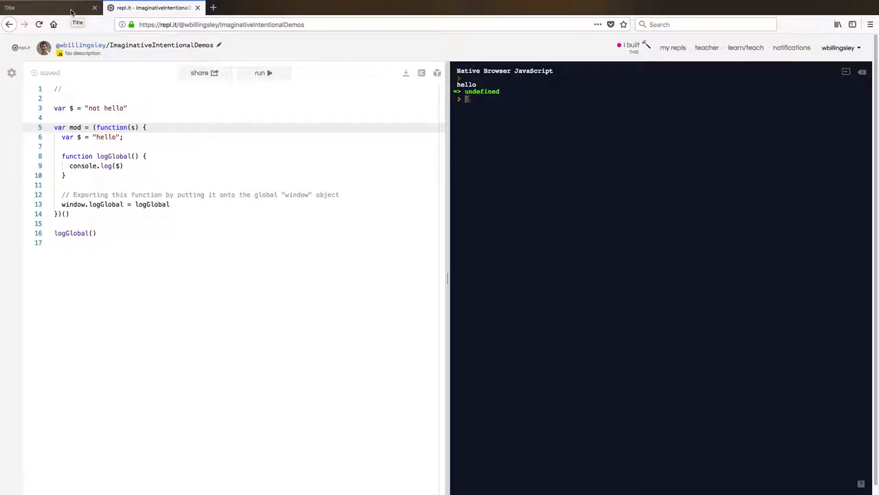
pyautogui.moveTo(97, 102)
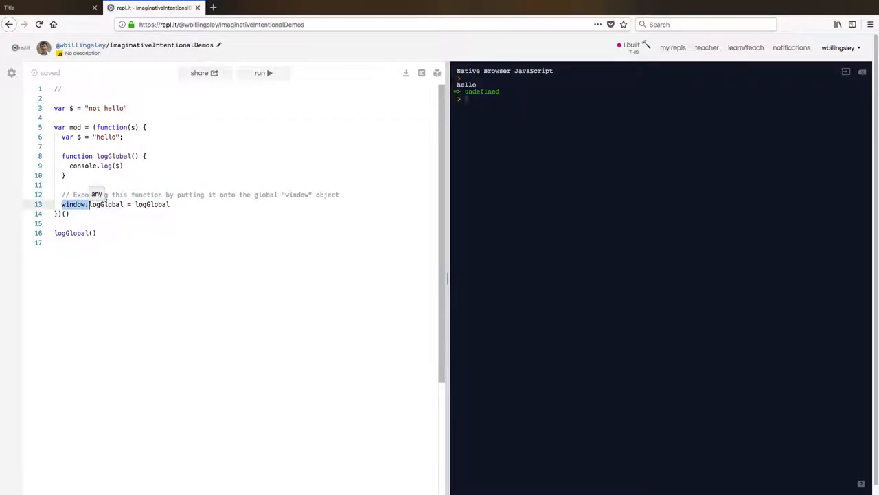
pyautogui.doubleClick(107, 204)
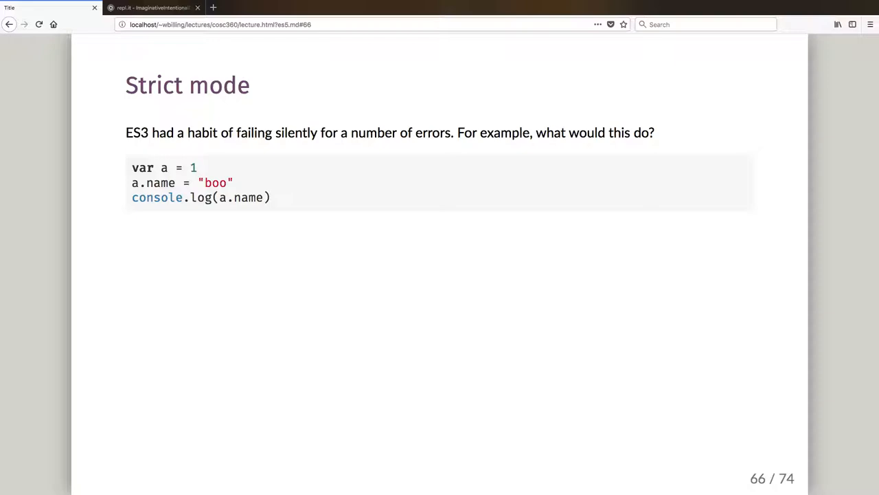
pyautogui.moveTo(200, 218)
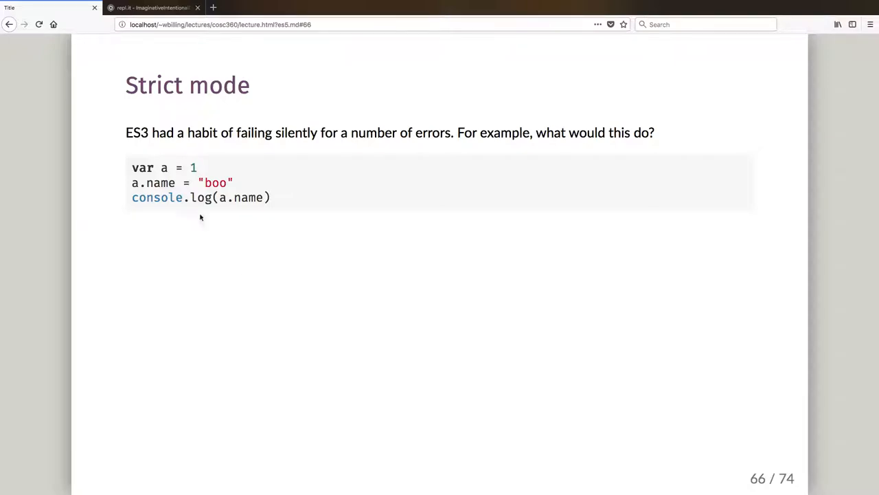
# On the Strict mode slide, highlight the ES3 a.name example, then return to repl.it
pyautogui.doubleClick(137, 133)
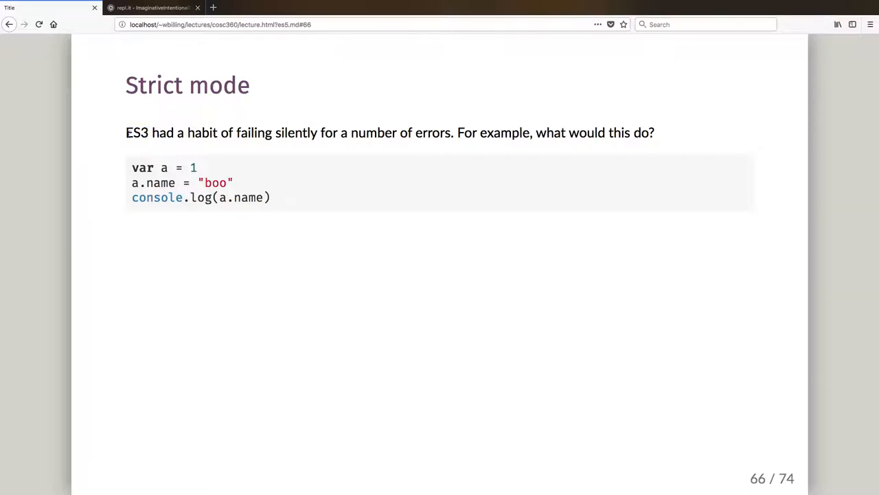
pyautogui.doubleClick(136, 132)
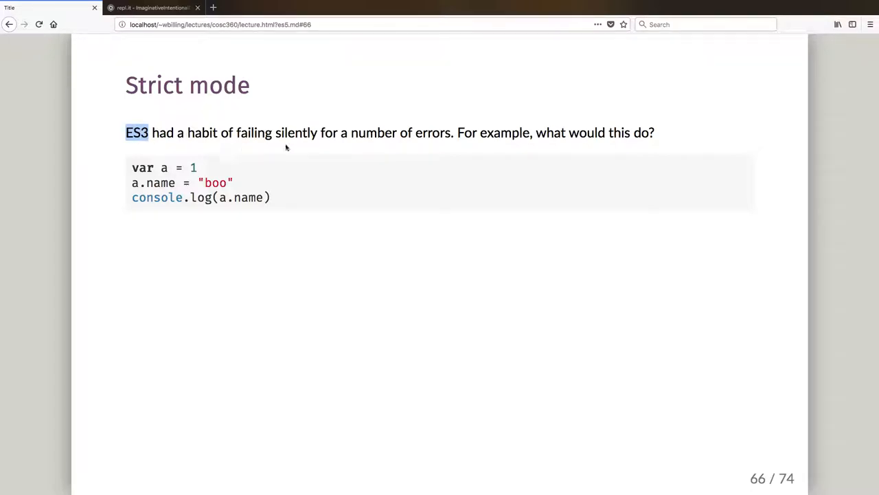
pyautogui.moveTo(182, 147)
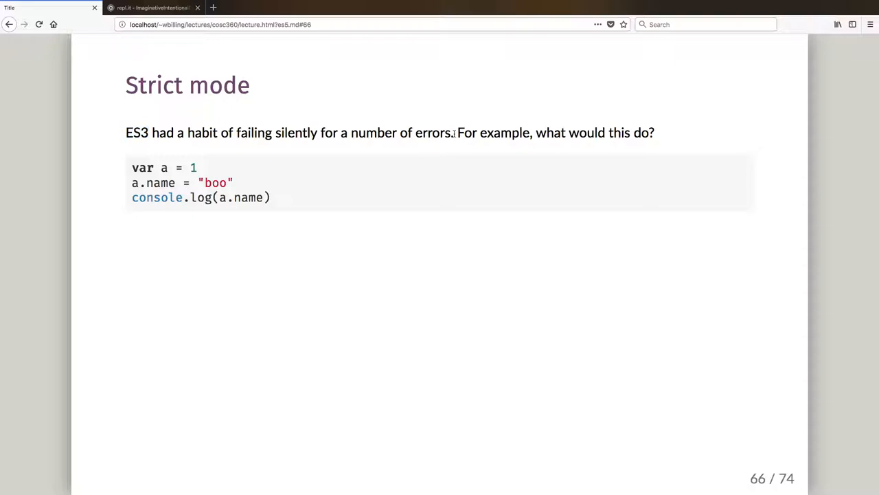
pyautogui.moveTo(513, 180)
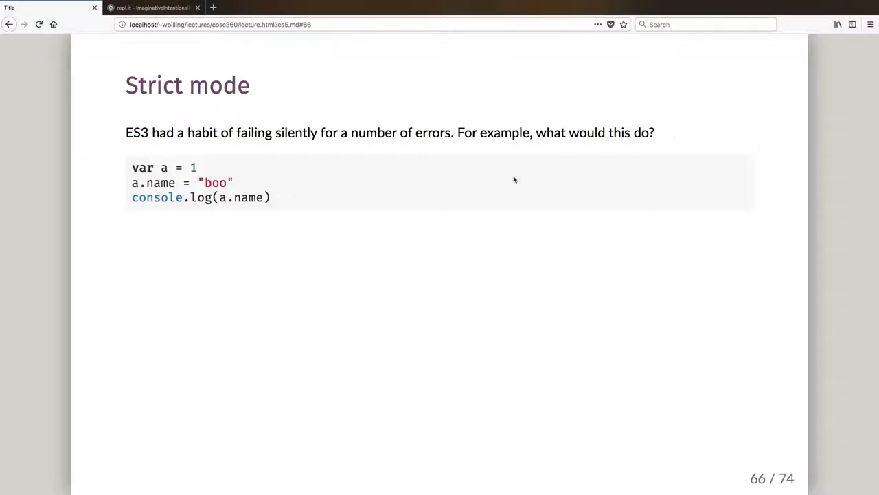
pyautogui.doubleClick(164, 168)
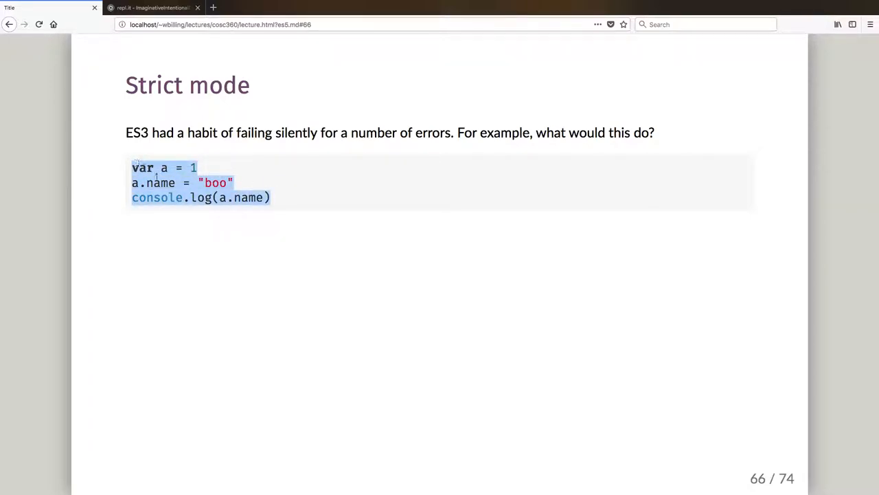
pyautogui.click(222, 218)
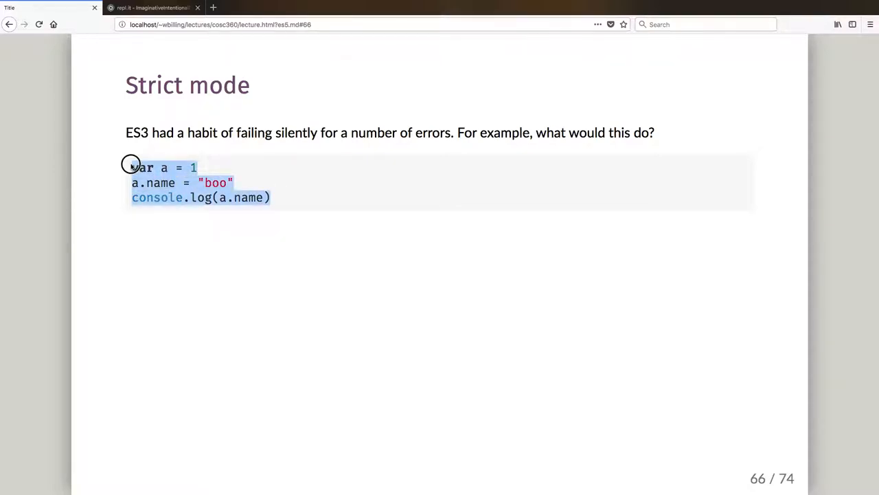
pyautogui.click(151, 8)
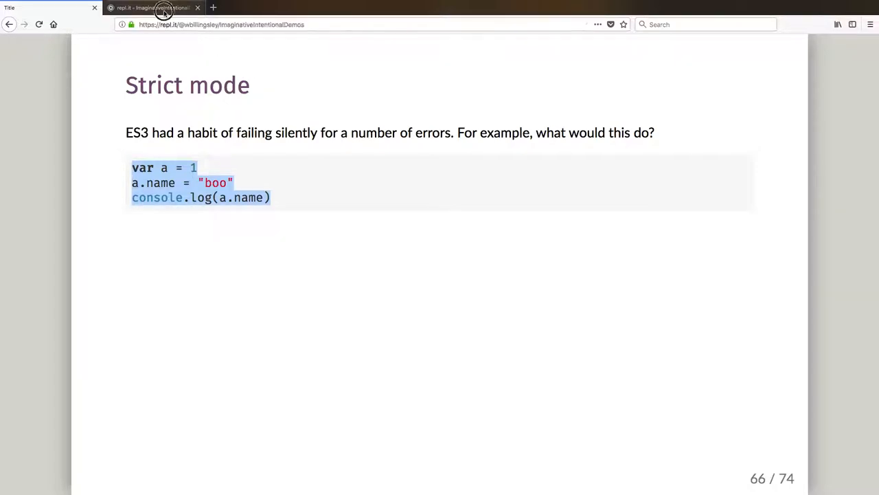
# Replace the editor code with the copied a.name example and run it, logging undefined
pyautogui.click(151, 8)
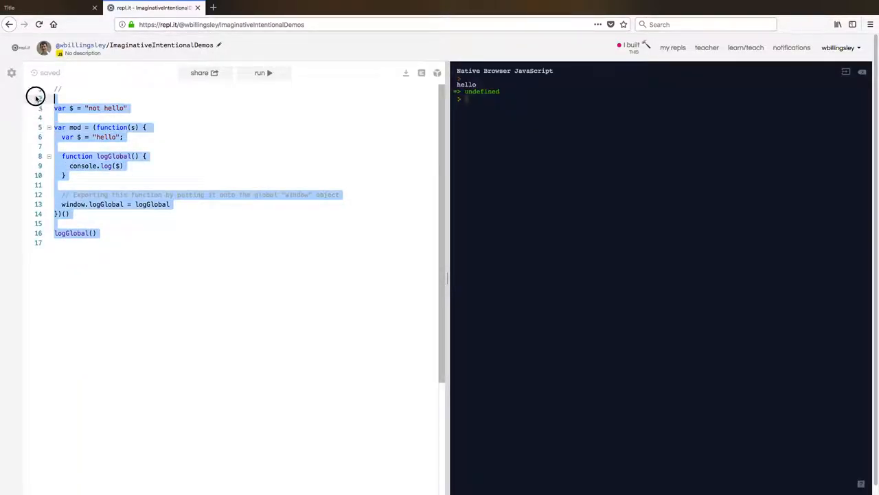
pyautogui.press('Delete')
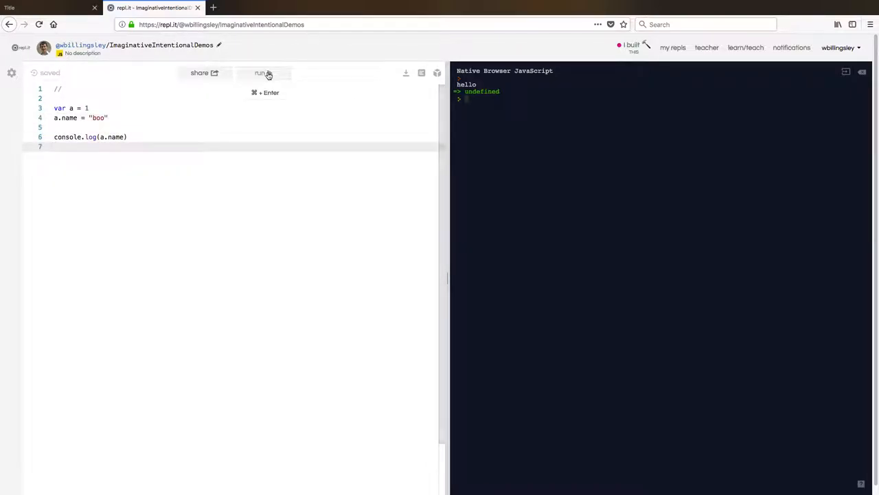
pyautogui.click(262, 72)
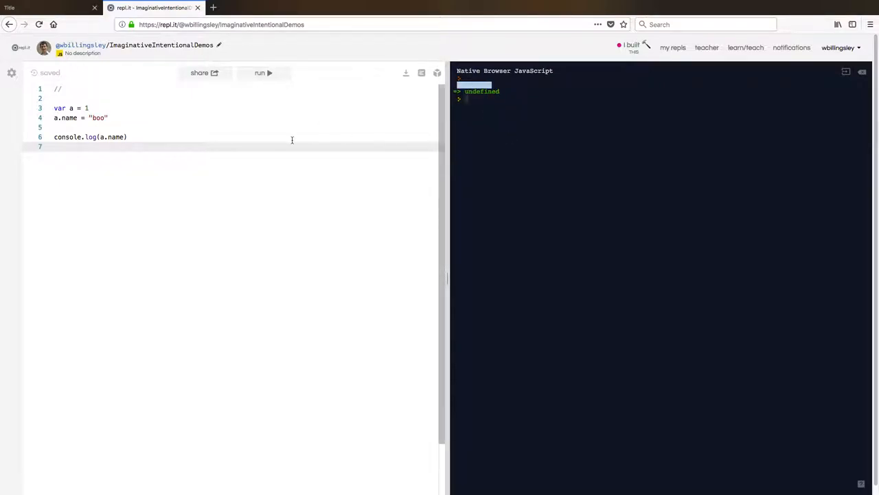
pyautogui.click(263, 73)
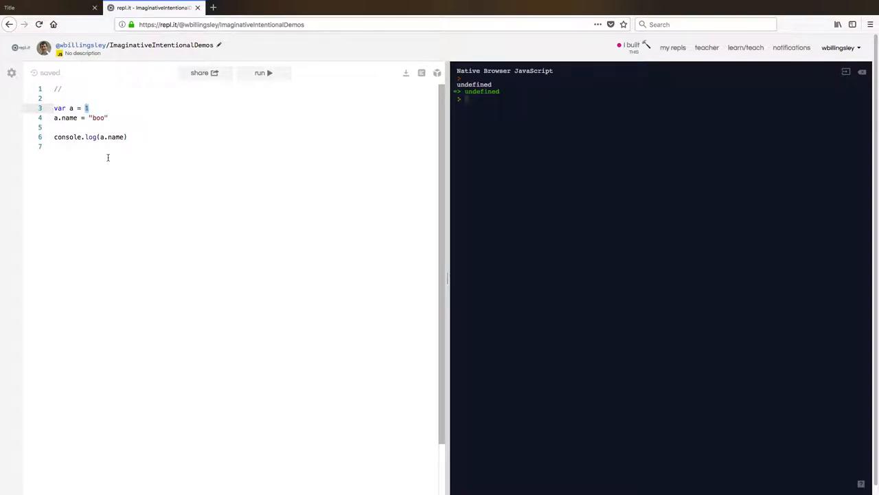
# Highlight the a.name assignment and the logged name, then select the first-line comment
pyautogui.click(107, 118)
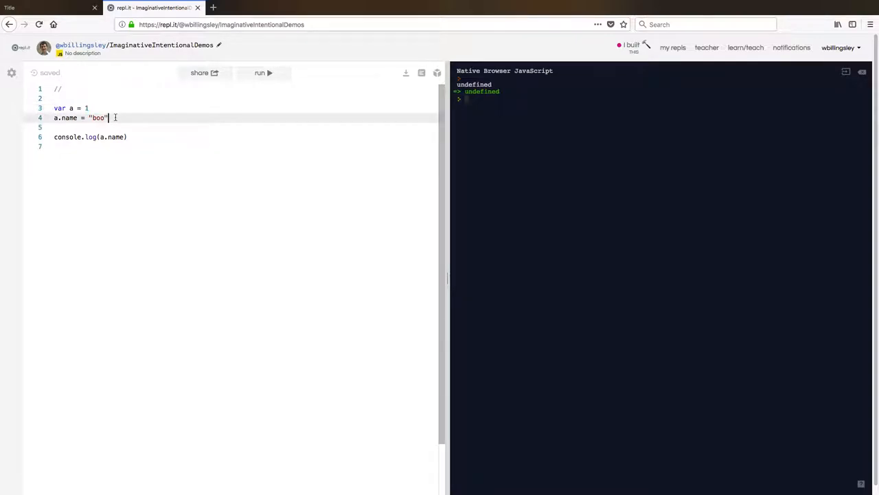
pyautogui.doubleClick(66, 118)
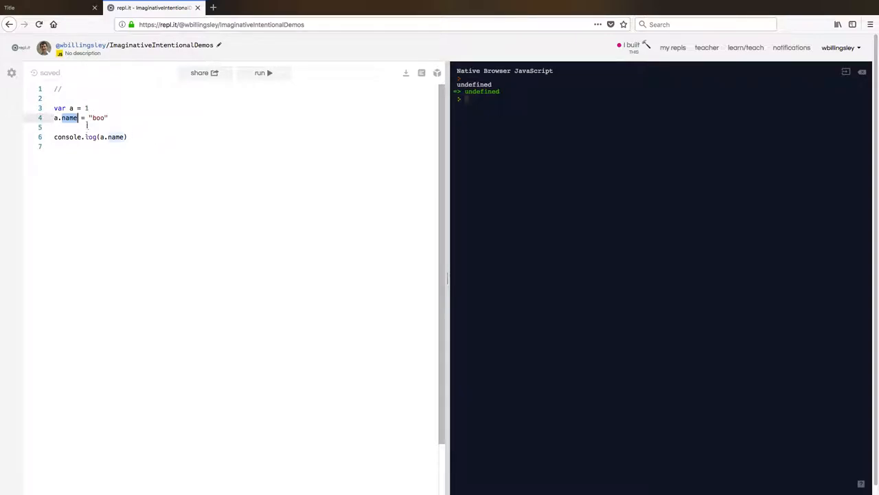
pyautogui.click(116, 137)
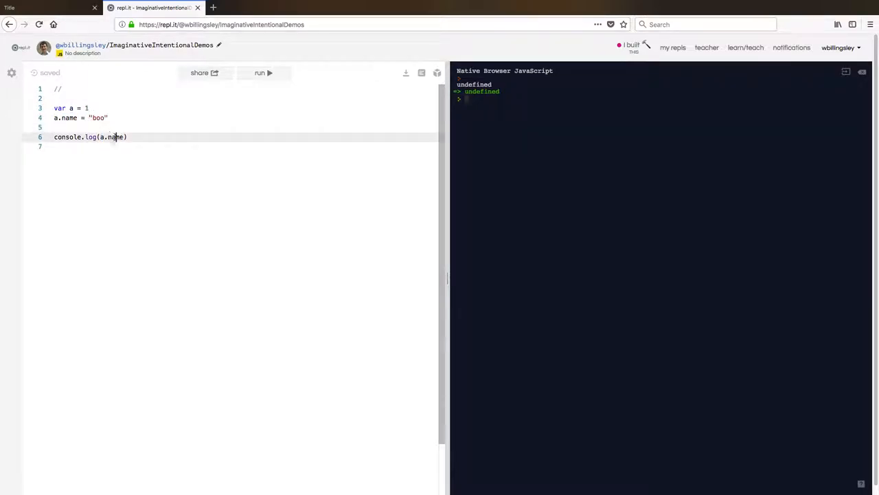
pyautogui.doubleClick(110, 137)
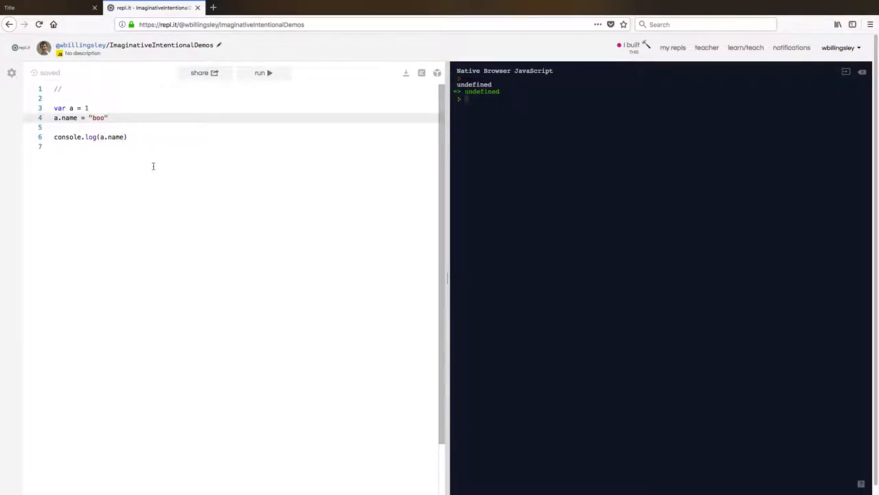
pyautogui.moveTo(163, 163)
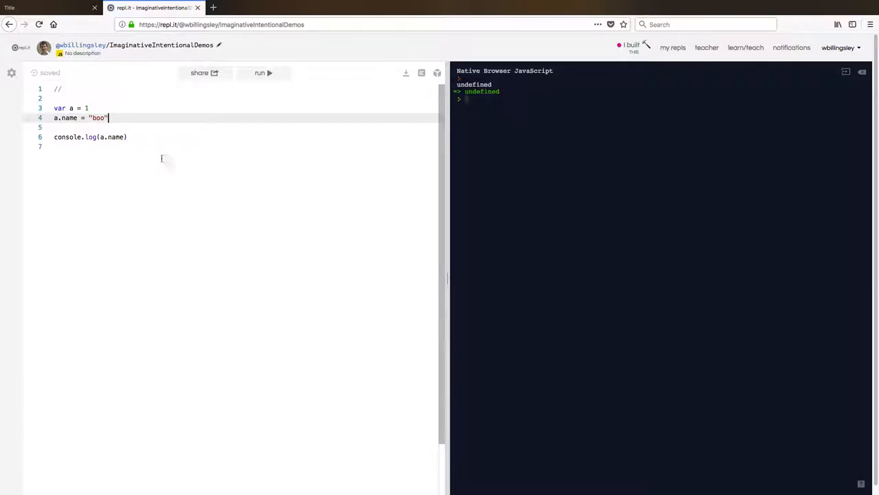
pyautogui.doubleClick(69, 117)
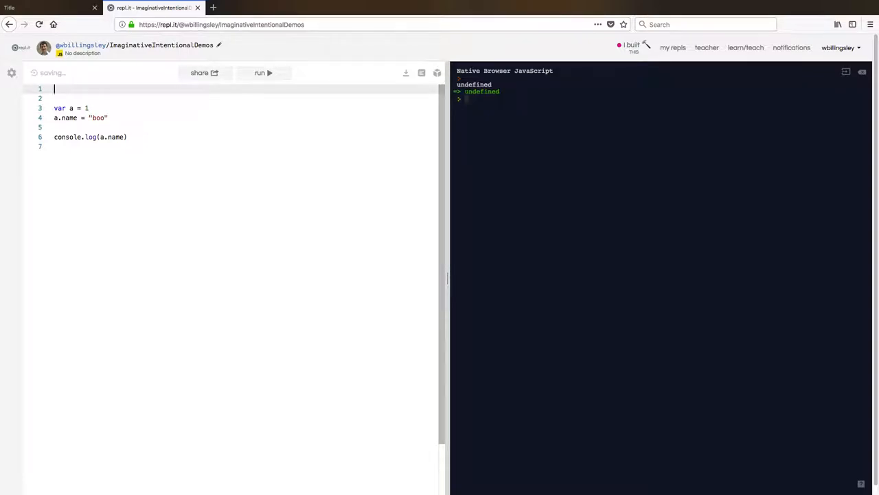
# Add "use strict"; as line 1 and rerun, raising a TypeError about assigning name to 1
pyautogui.write('""')
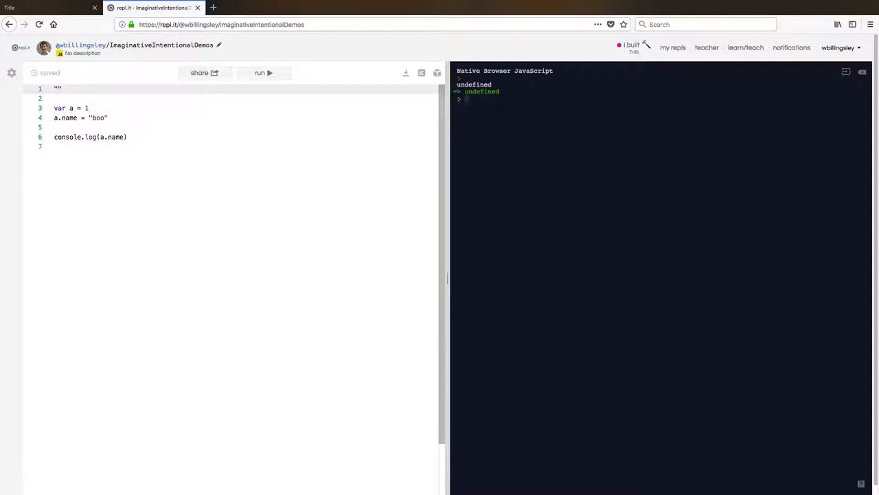
pyautogui.write('use stri')
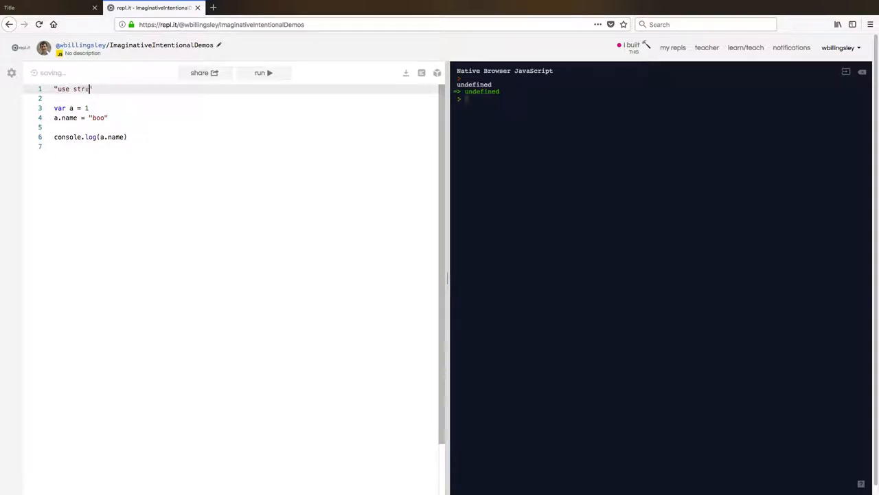
pyautogui.write('ict";')
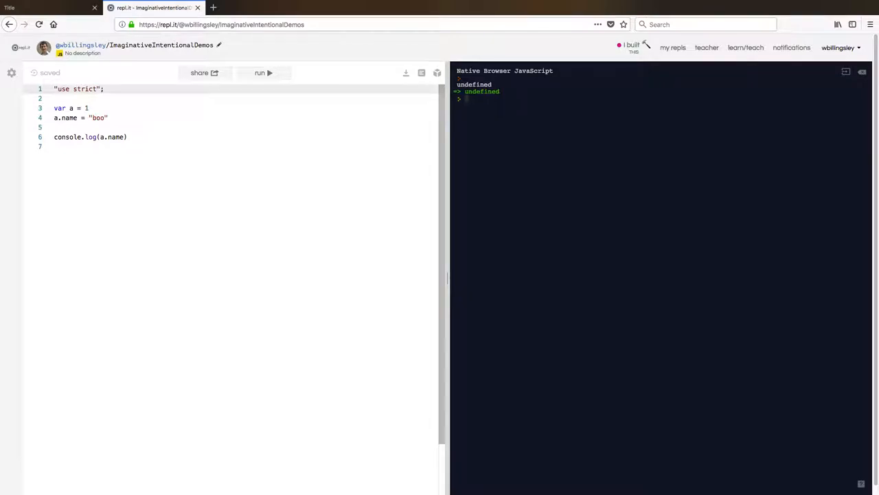
pyautogui.click(264, 73)
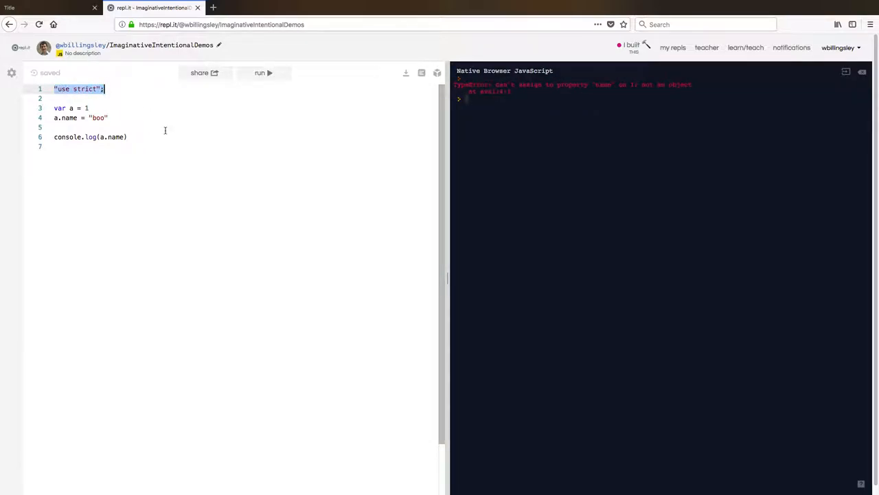
pyautogui.moveTo(119, 111)
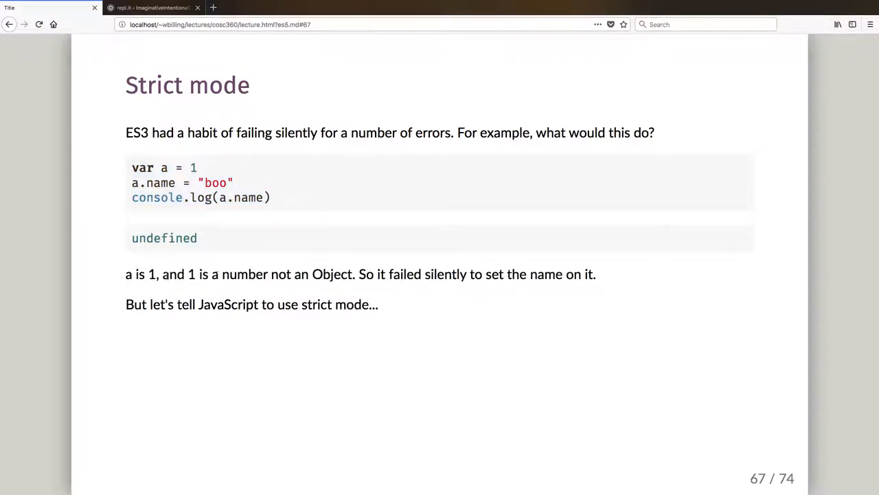
pyautogui.moveTo(316, 170)
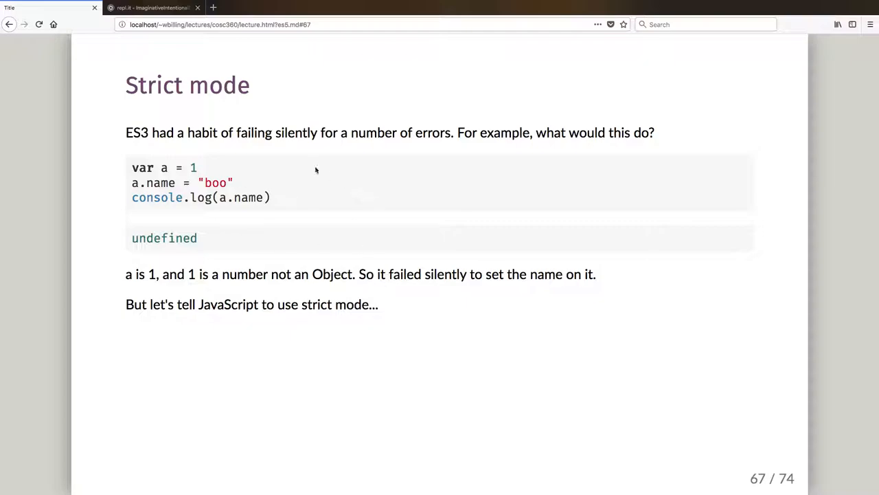
pyautogui.moveTo(237, 323)
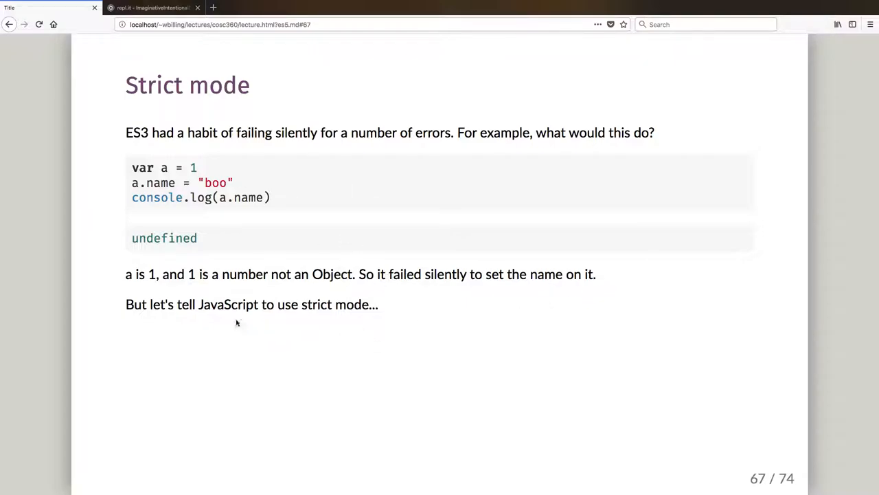
pyautogui.moveTo(359, 323)
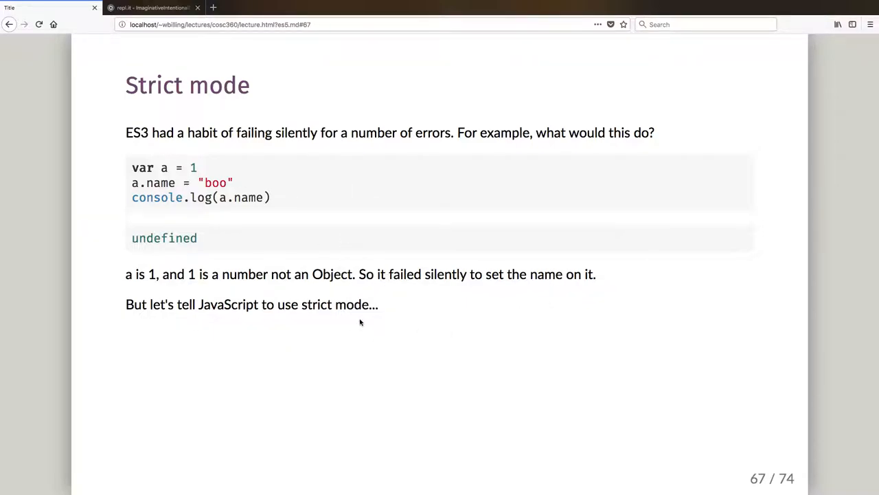
# Advance the lecture from slide 67 to 71 and highlight the use strict directive
pyautogui.press('Right')
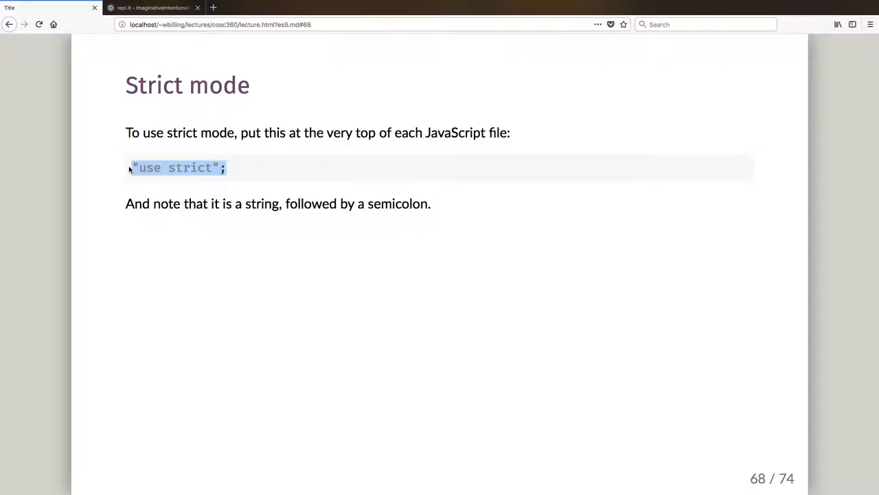
pyautogui.moveTo(375, 249)
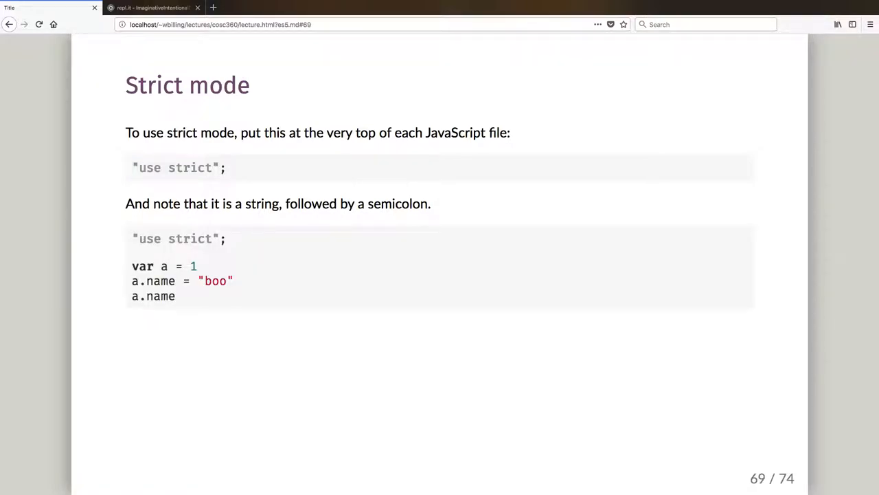
pyautogui.press('Right')
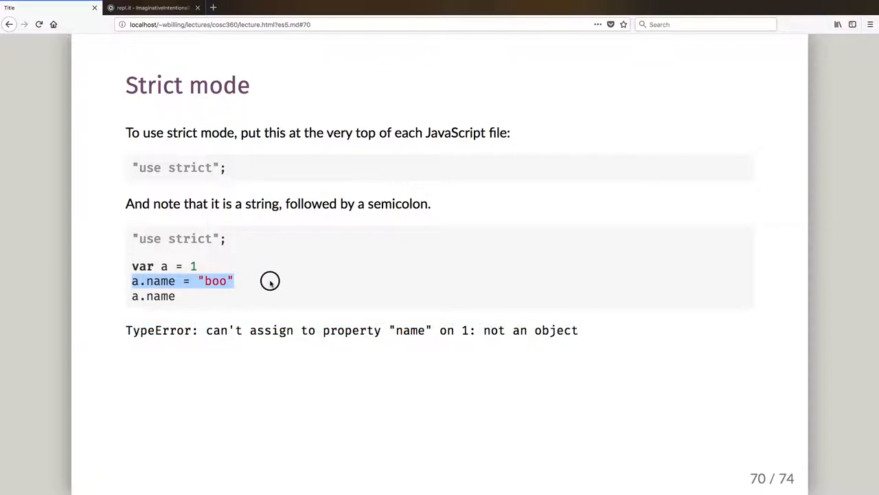
pyautogui.moveTo(521, 369)
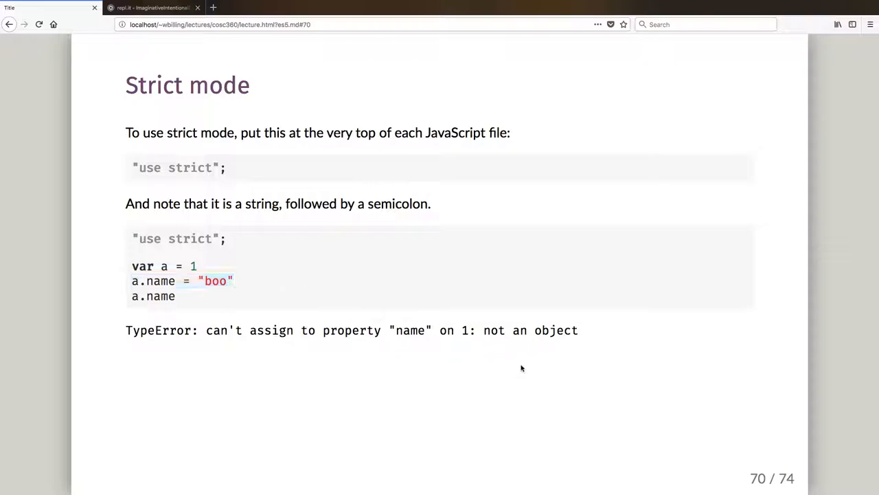
pyautogui.press('Right')
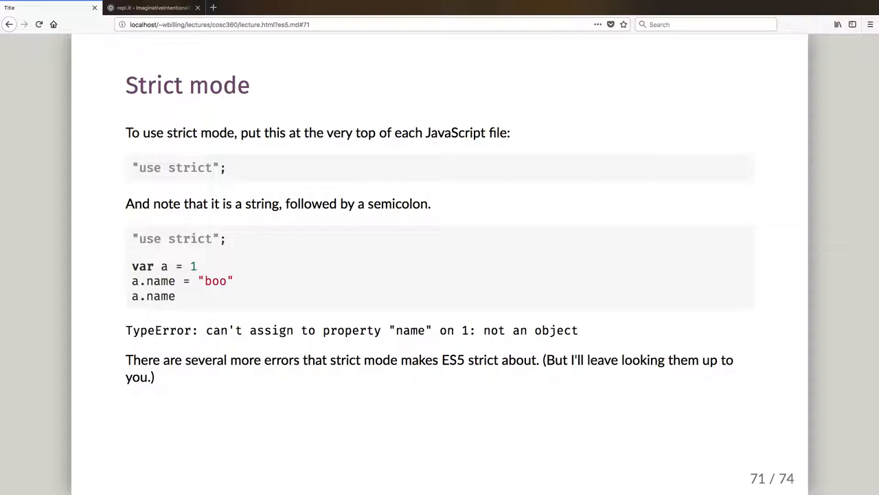
pyautogui.moveTo(231, 172)
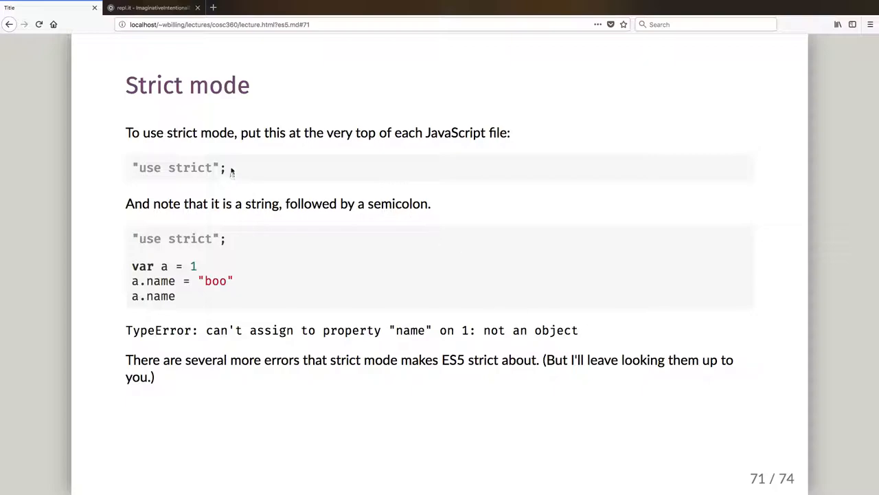
pyautogui.doubleClick(175, 167)
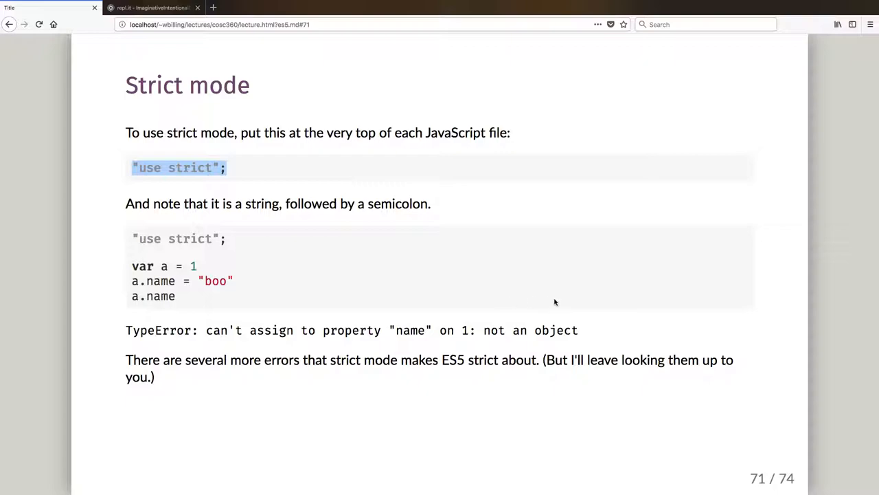
pyautogui.moveTo(571, 408)
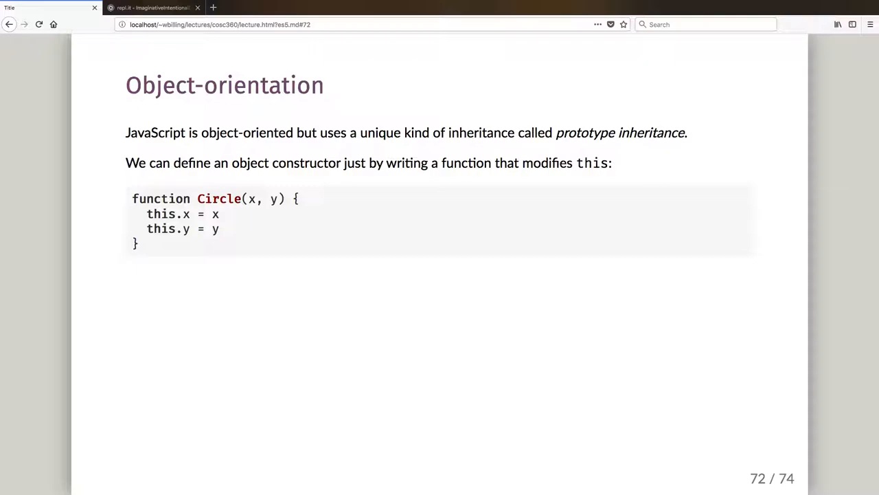
pyautogui.moveTo(564, 123)
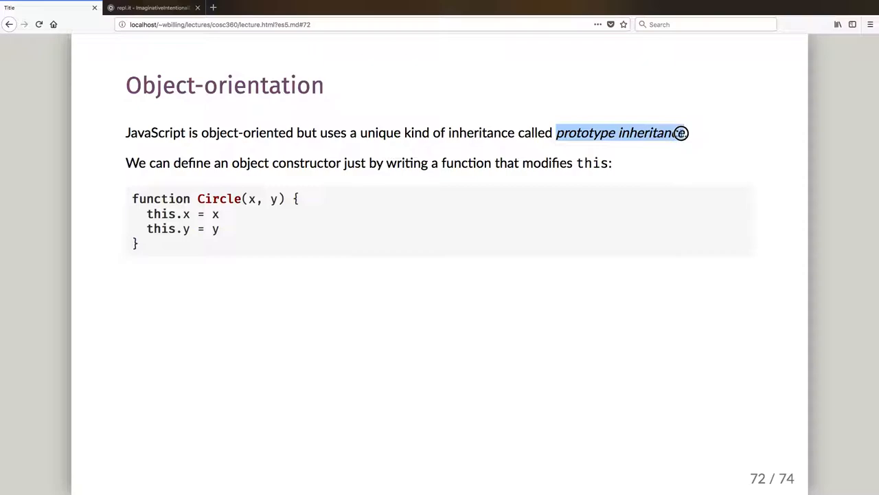
pyautogui.moveTo(502, 146)
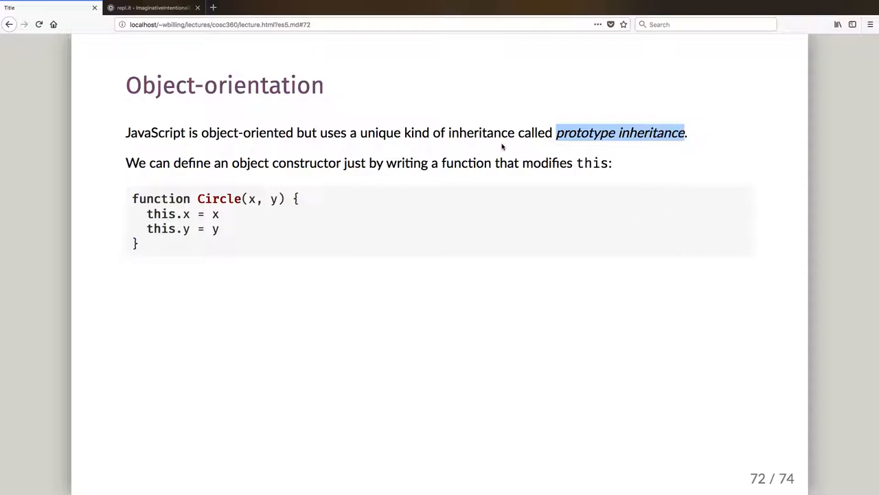